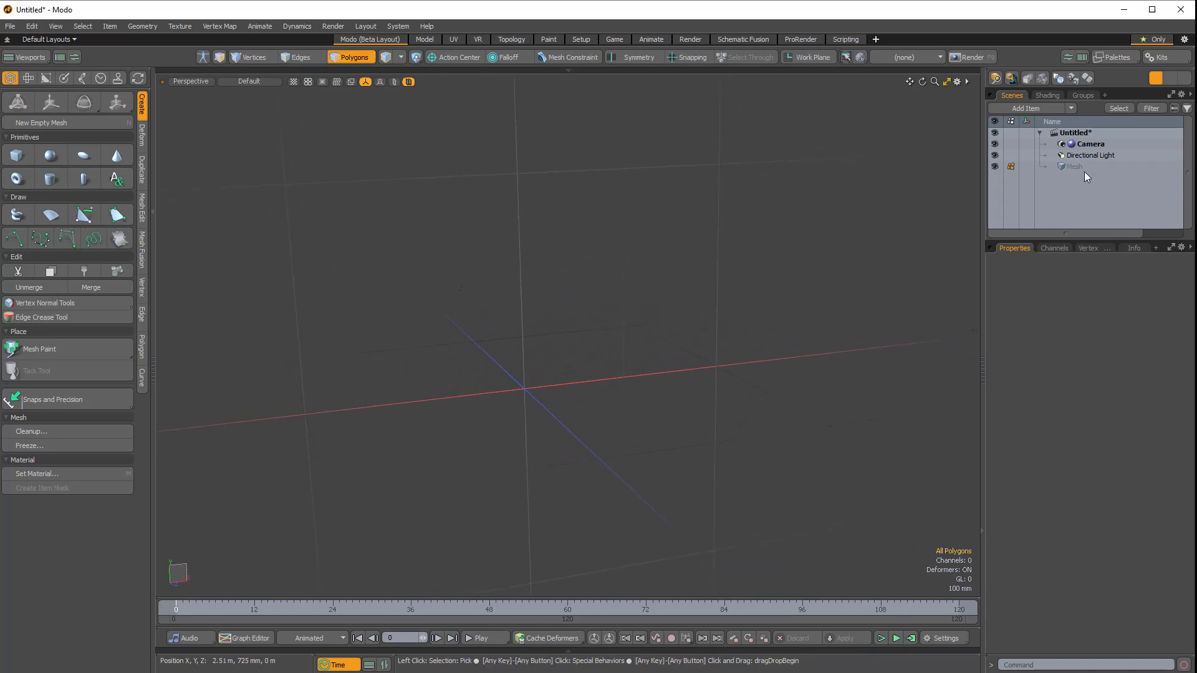
Add a Box primitive to the scene and rename the empty mesh item MM.
{"action": "left_click", "coordinate": [1073, 165]}
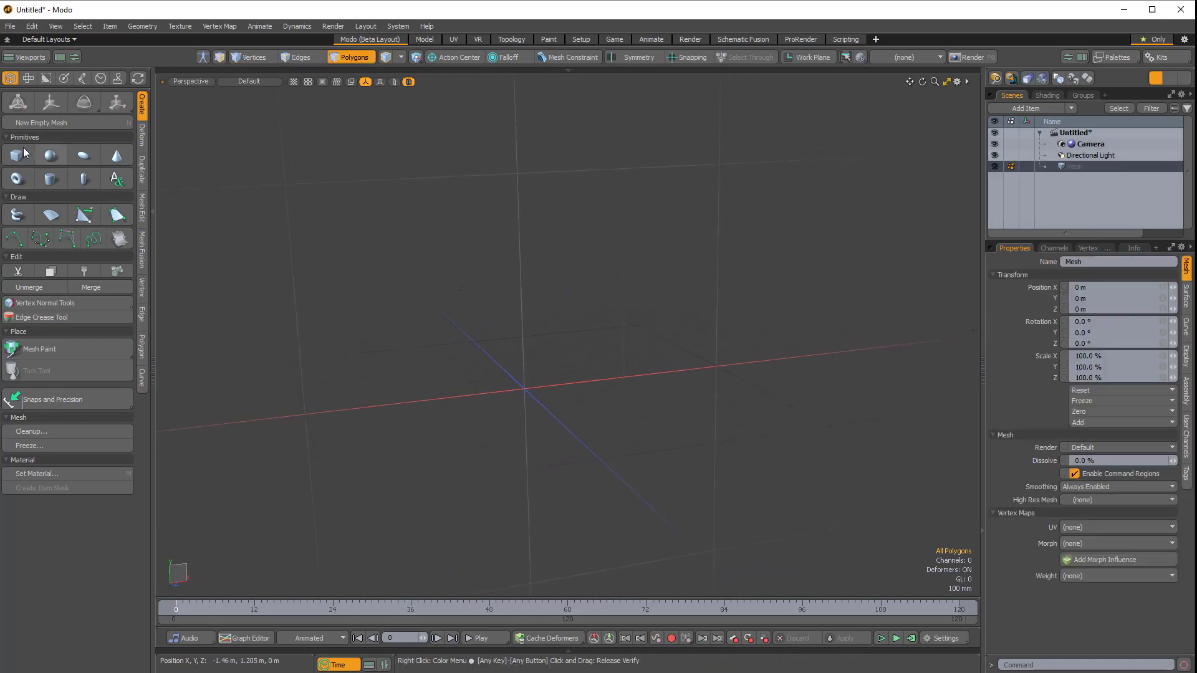
{"action": "left_click", "coordinate": [16, 154]}
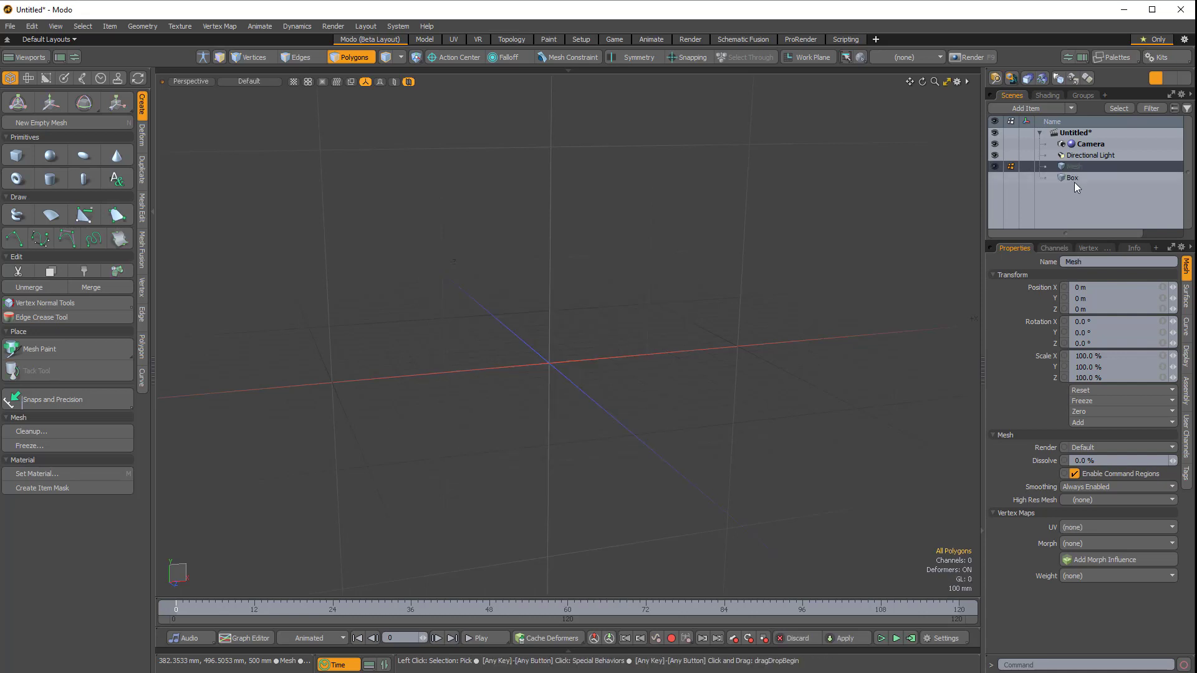
{"action": "double_click", "coordinate": [1074, 166]}
{"action": "type", "text": "MM"}
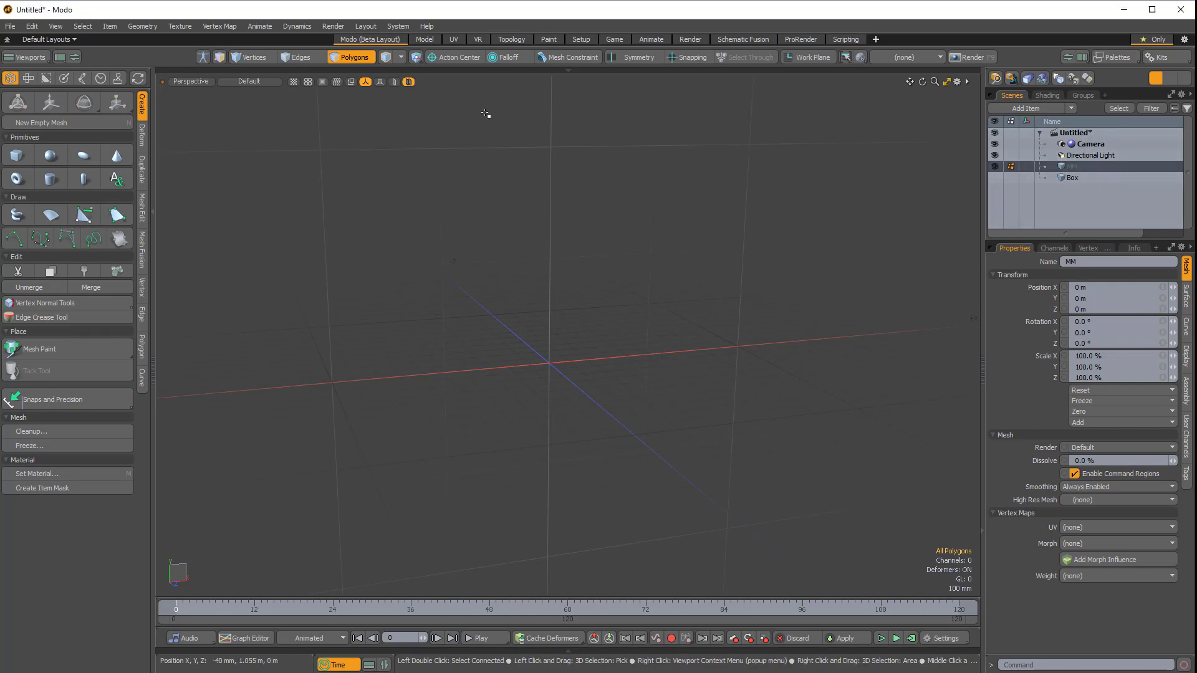
{"action": "mouse_move", "coordinate": [464, 147]}
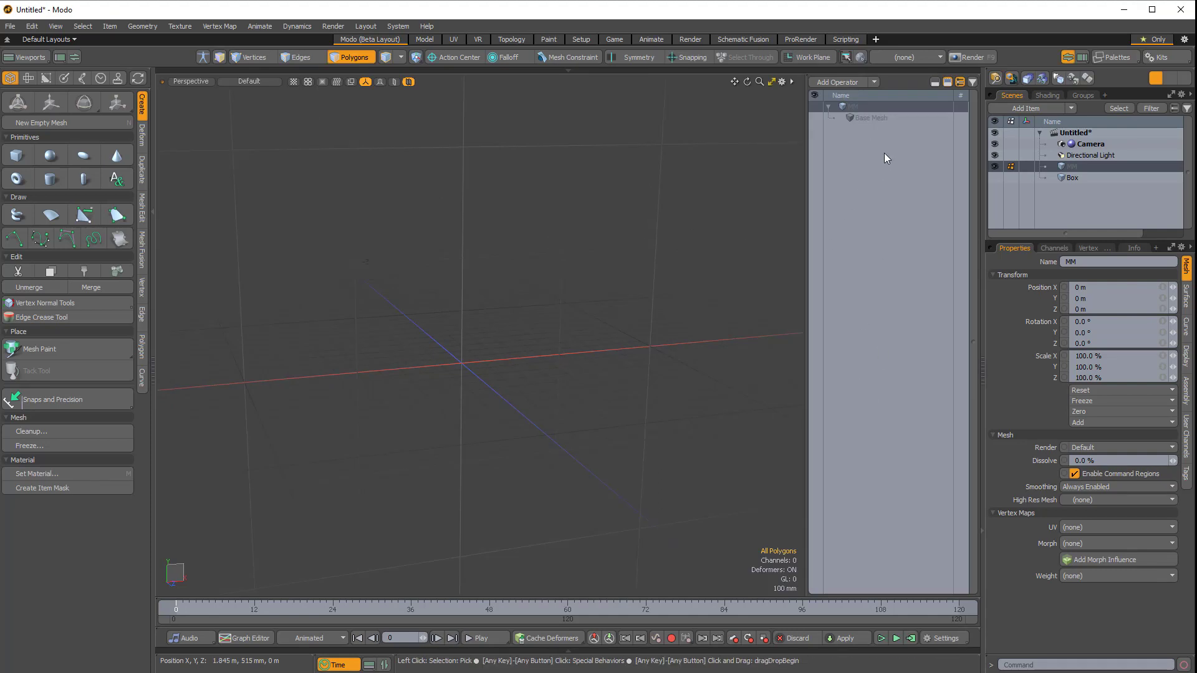
{"action": "mouse_move", "coordinate": [849, 214]}
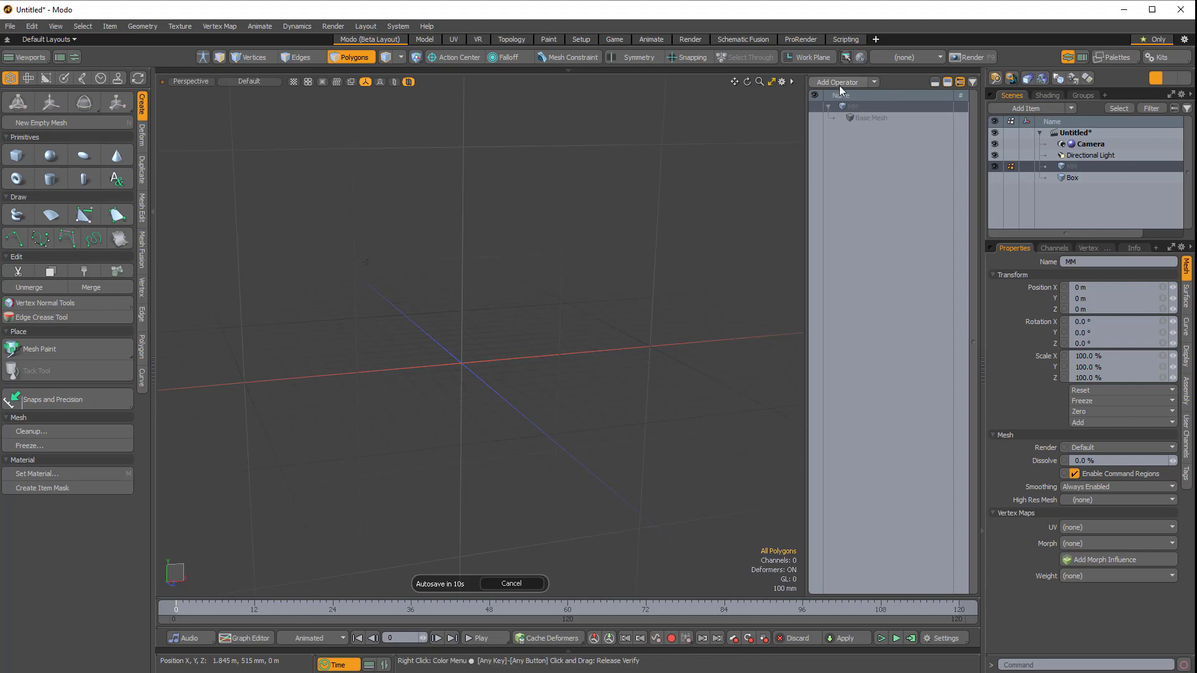
Add a Merge Meshes operation to MM's stack that brings in the Box mesh.
{"action": "left_click", "coordinate": [839, 82]}
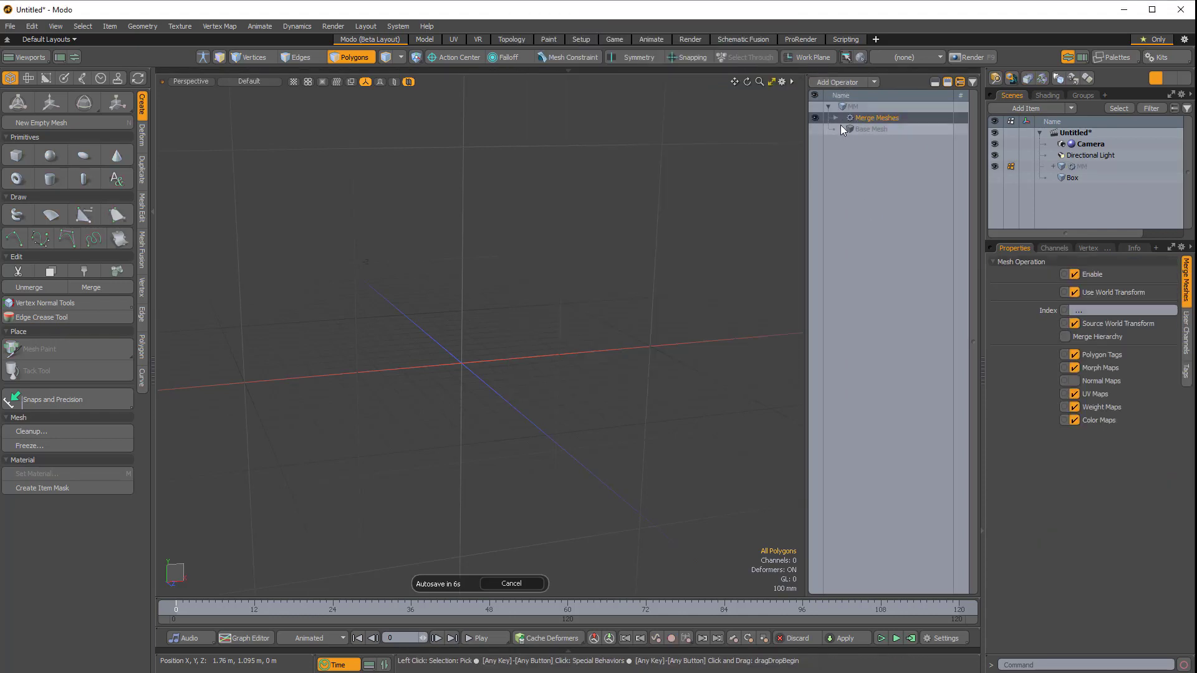
{"action": "left_click", "coordinate": [834, 117]}
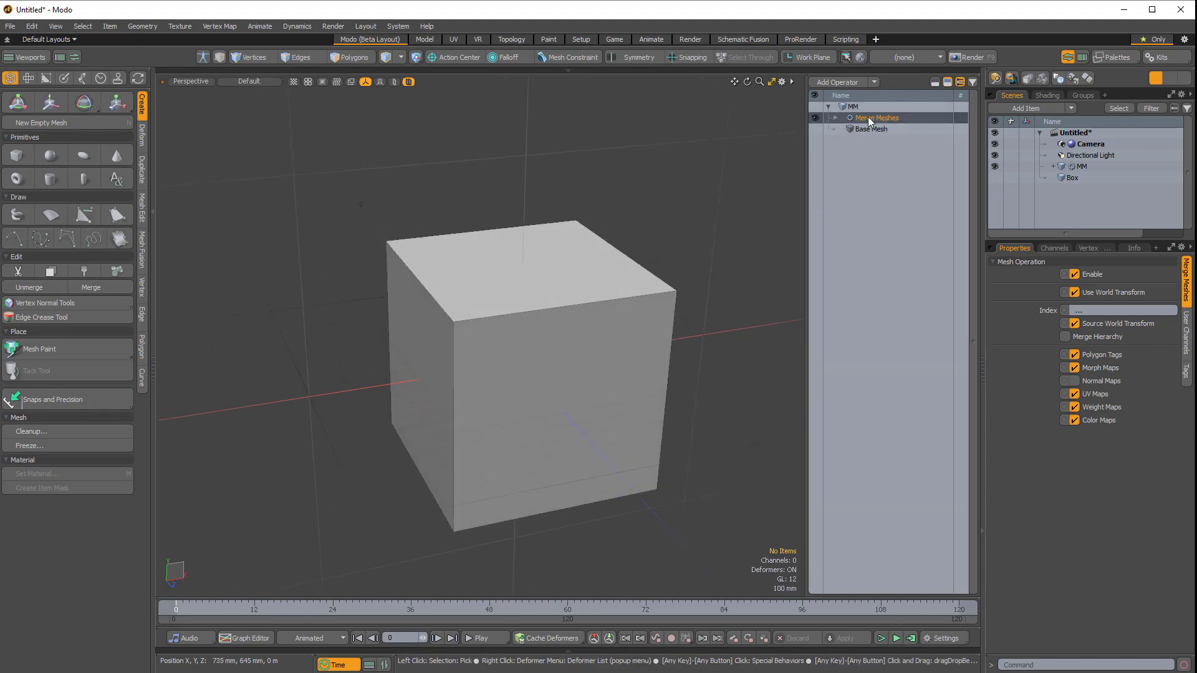
{"action": "left_click", "coordinate": [838, 82]}
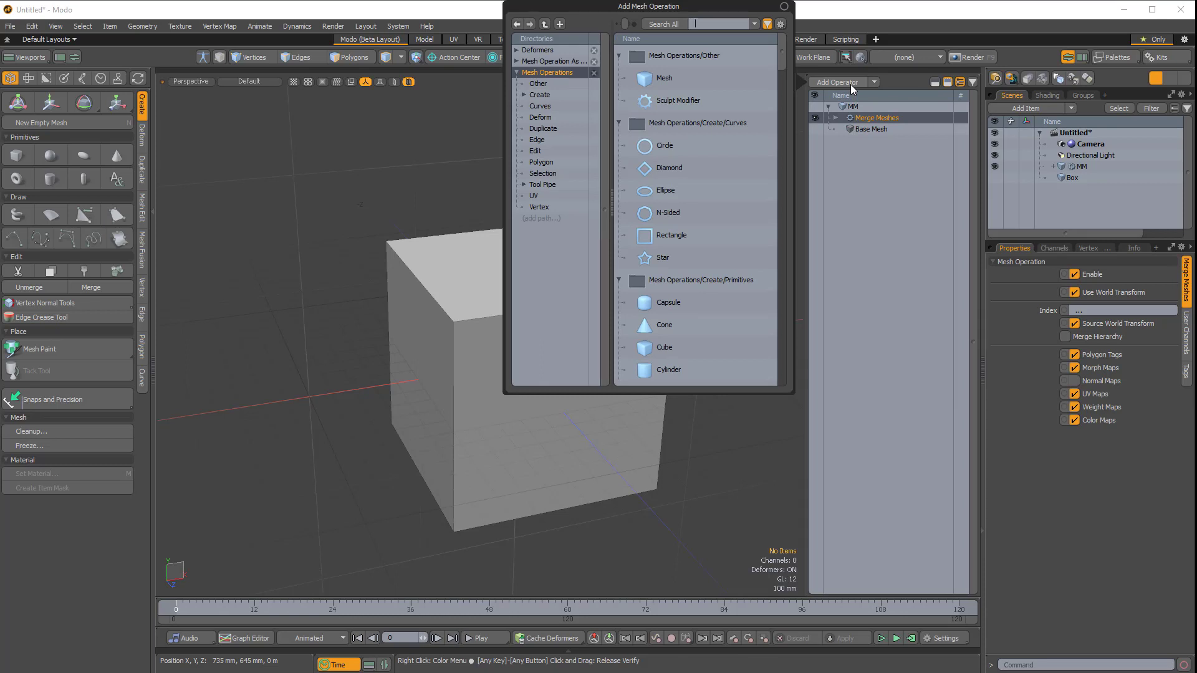
Add Set Polygon Type as Catmull-Clark and two Subdivide operations, then select the top polygons.
{"action": "type", "text": "set"}
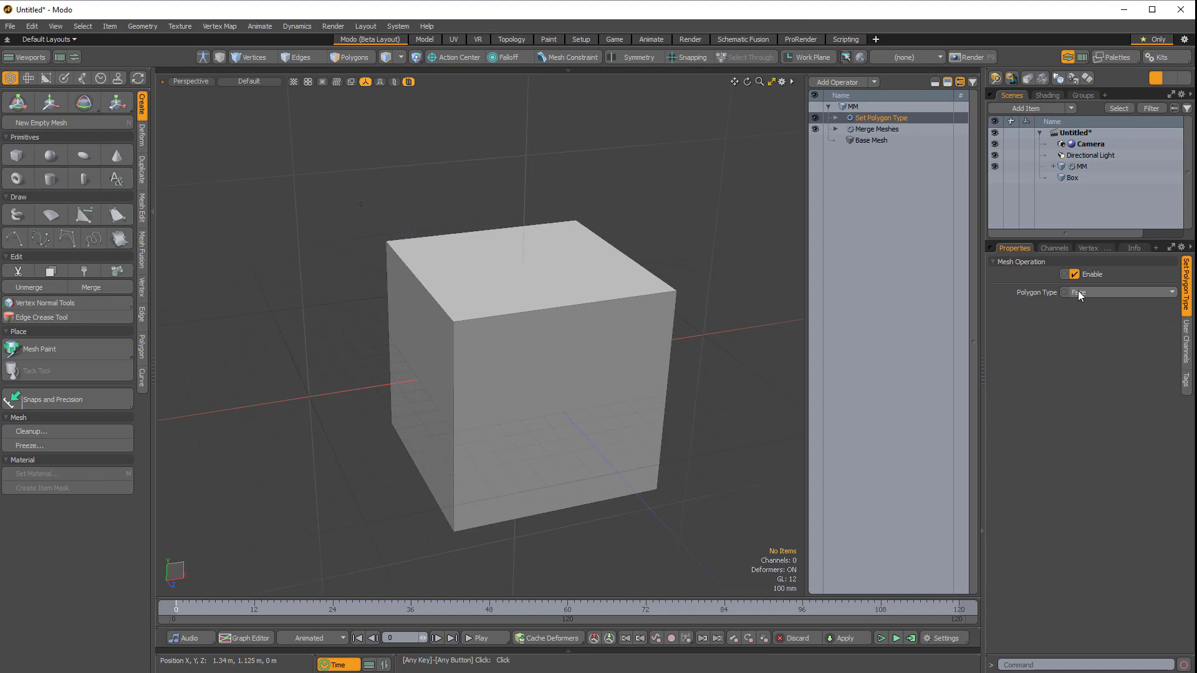
{"action": "left_click", "coordinate": [1114, 291]}
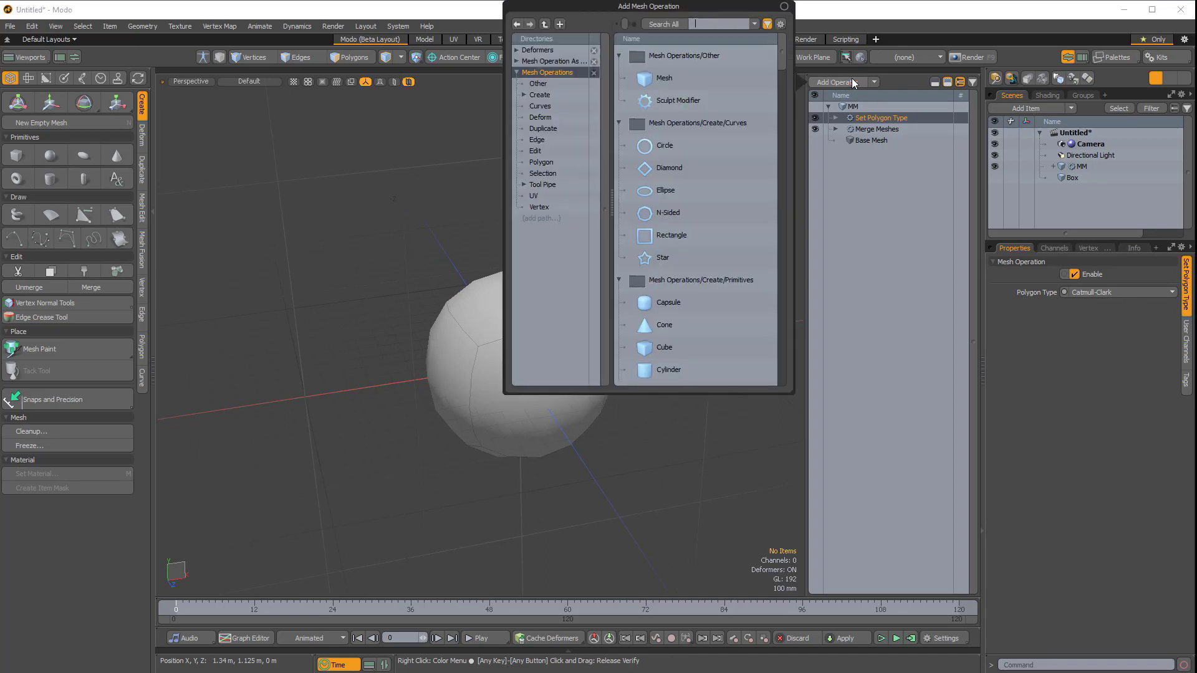
{"action": "type", "text": "su"}
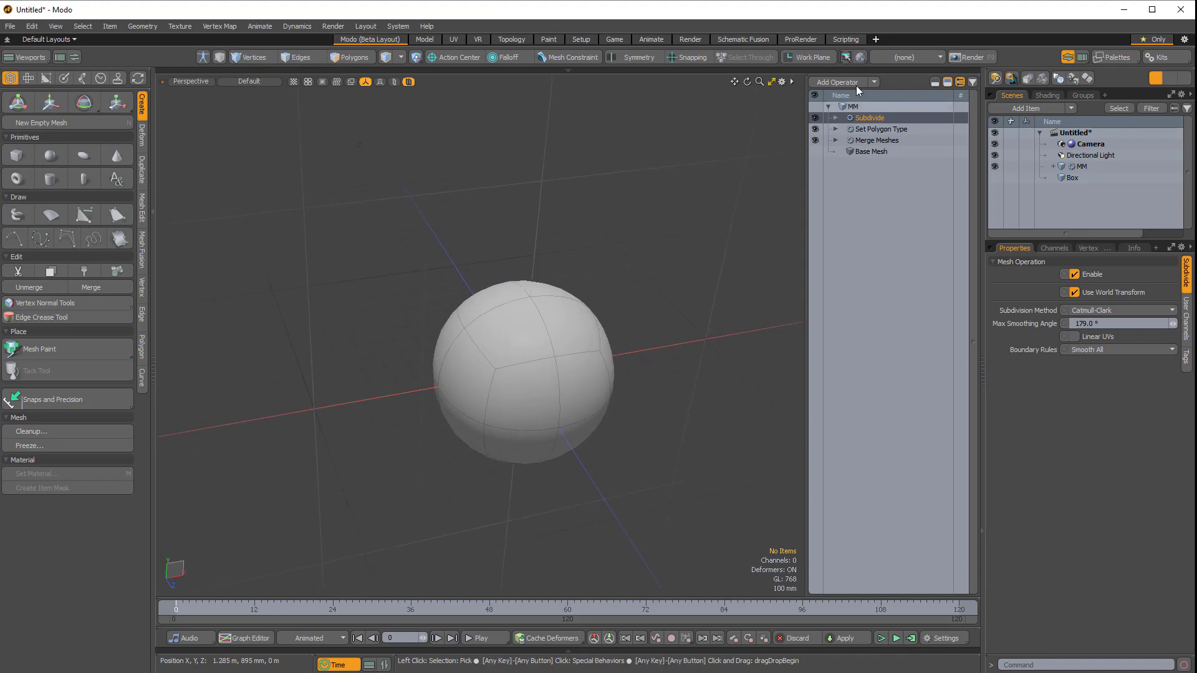
{"action": "left_click", "coordinate": [838, 82]}
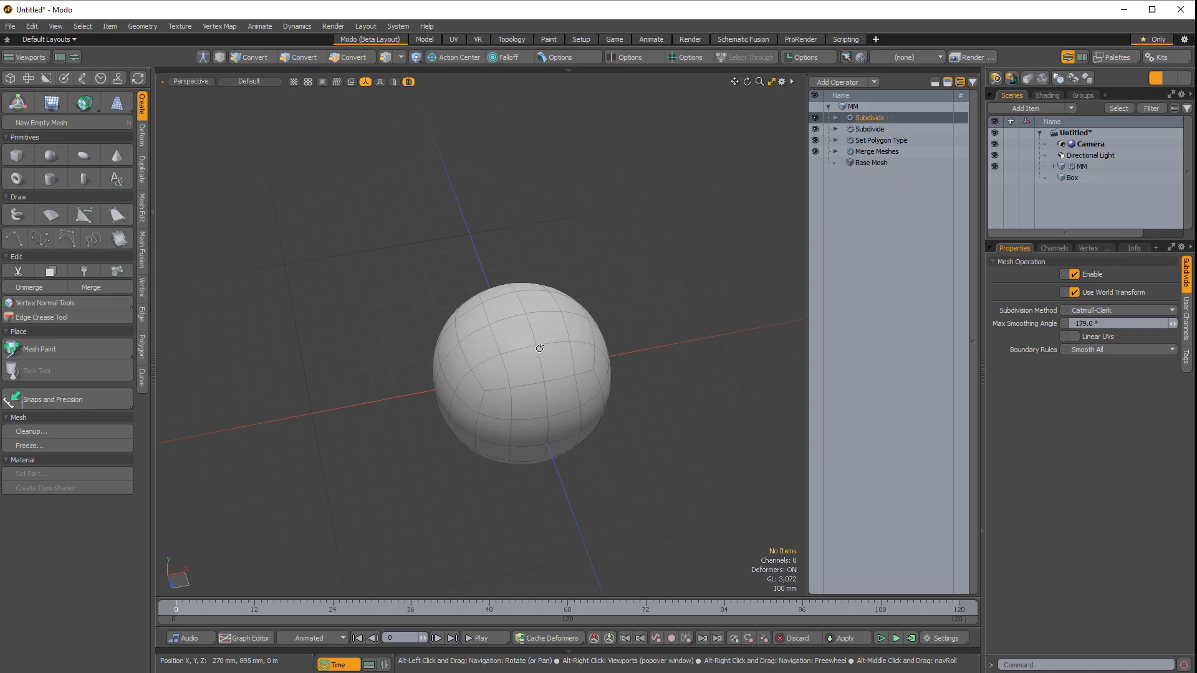
{"action": "left_click", "coordinate": [535, 344]}
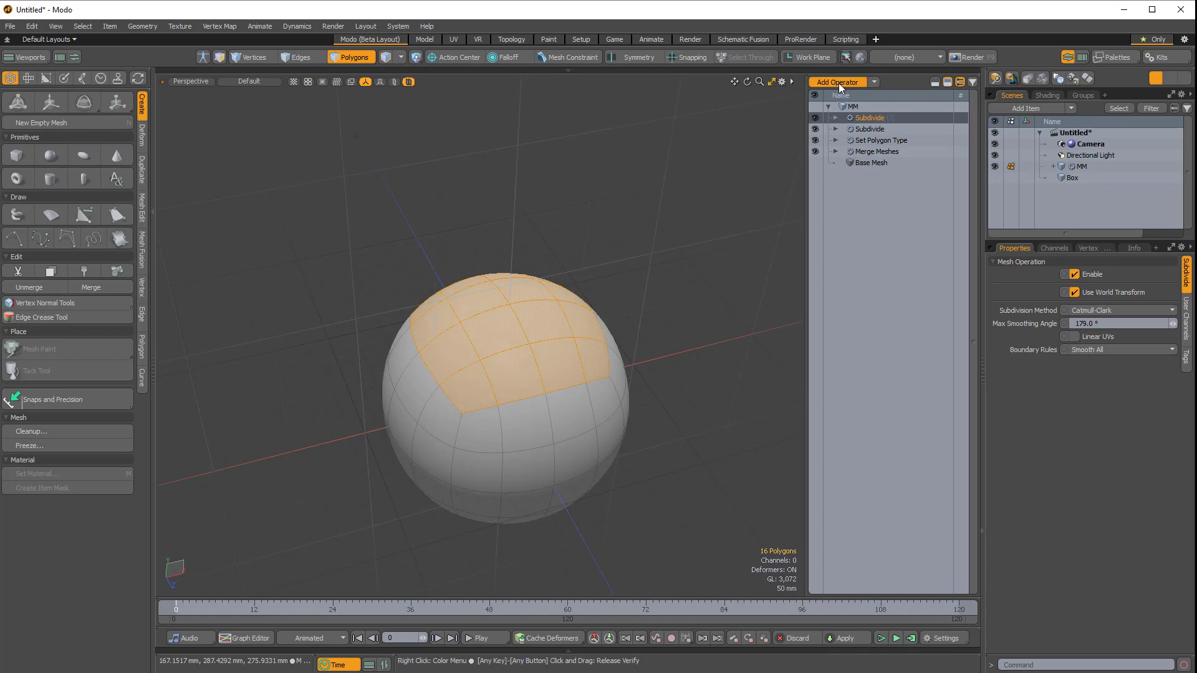
Add a Polygon Bevel on the top polygons and raise its Segments to 3.
{"action": "left_click", "coordinate": [836, 83]}
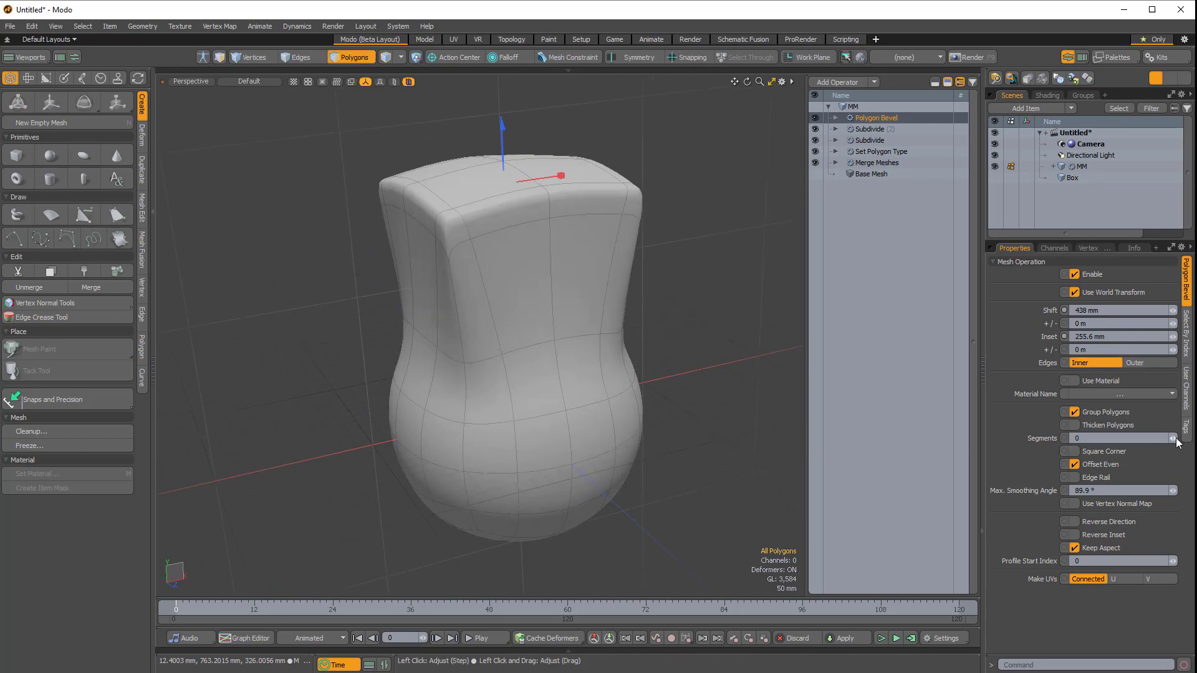
{"action": "left_click", "coordinate": [1174, 437]}
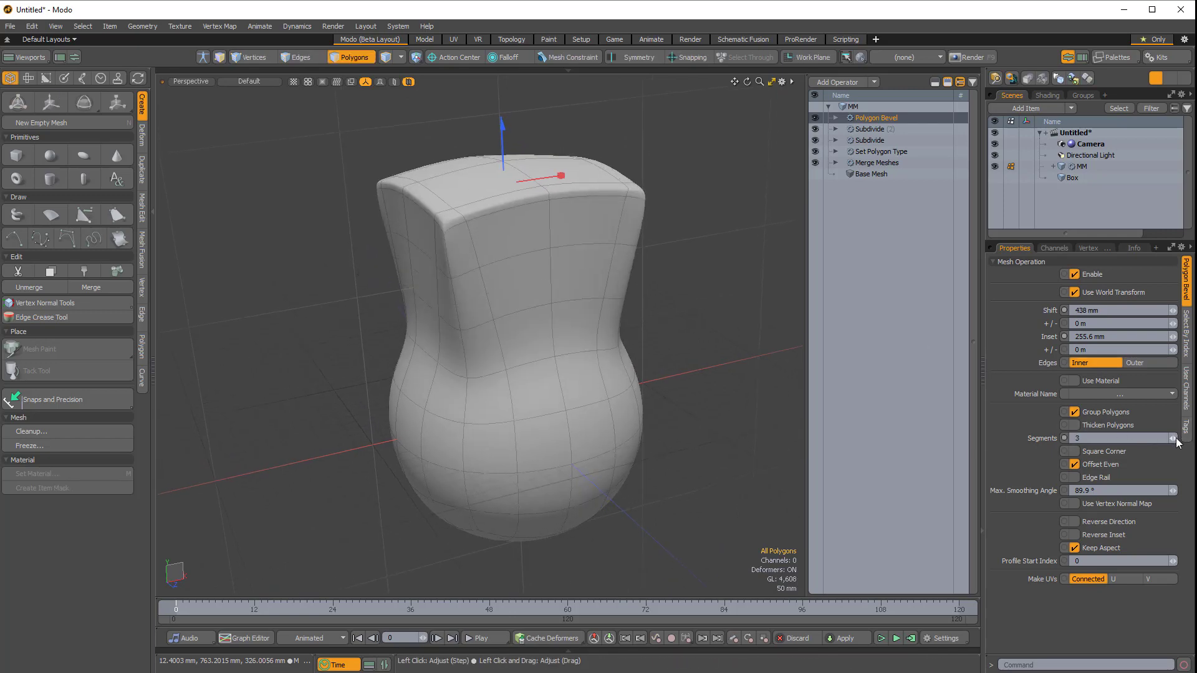
{"action": "left_click", "coordinate": [1173, 438]}
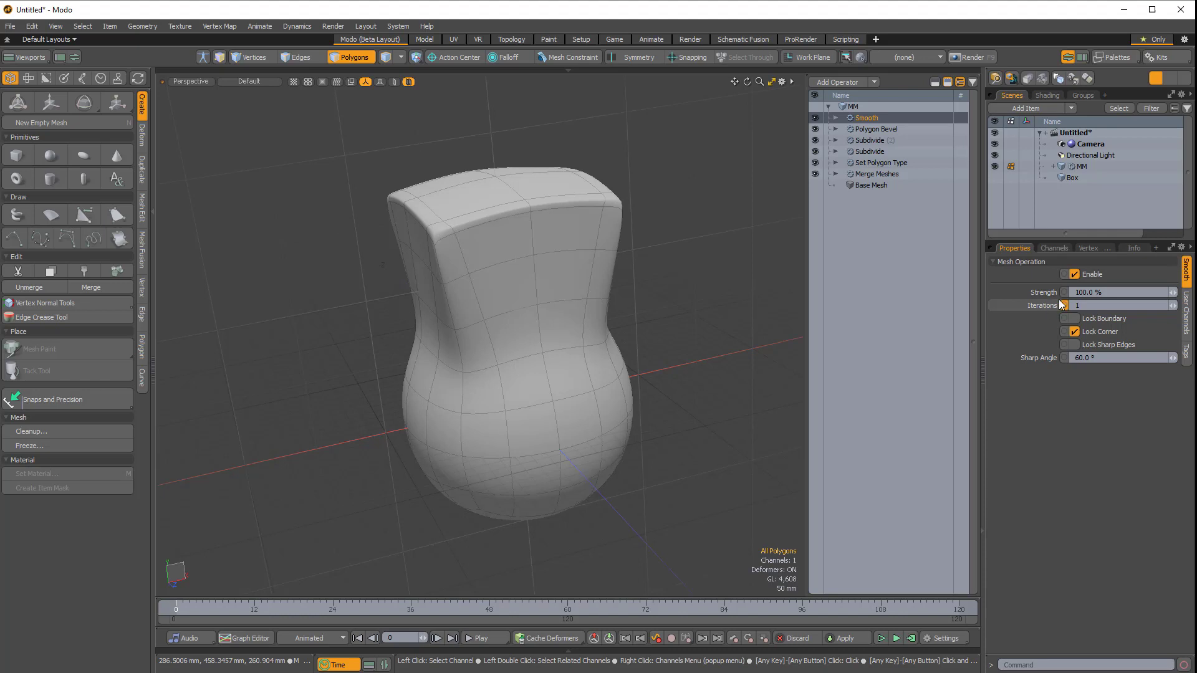
{"action": "mouse_move", "coordinate": [678, 246]}
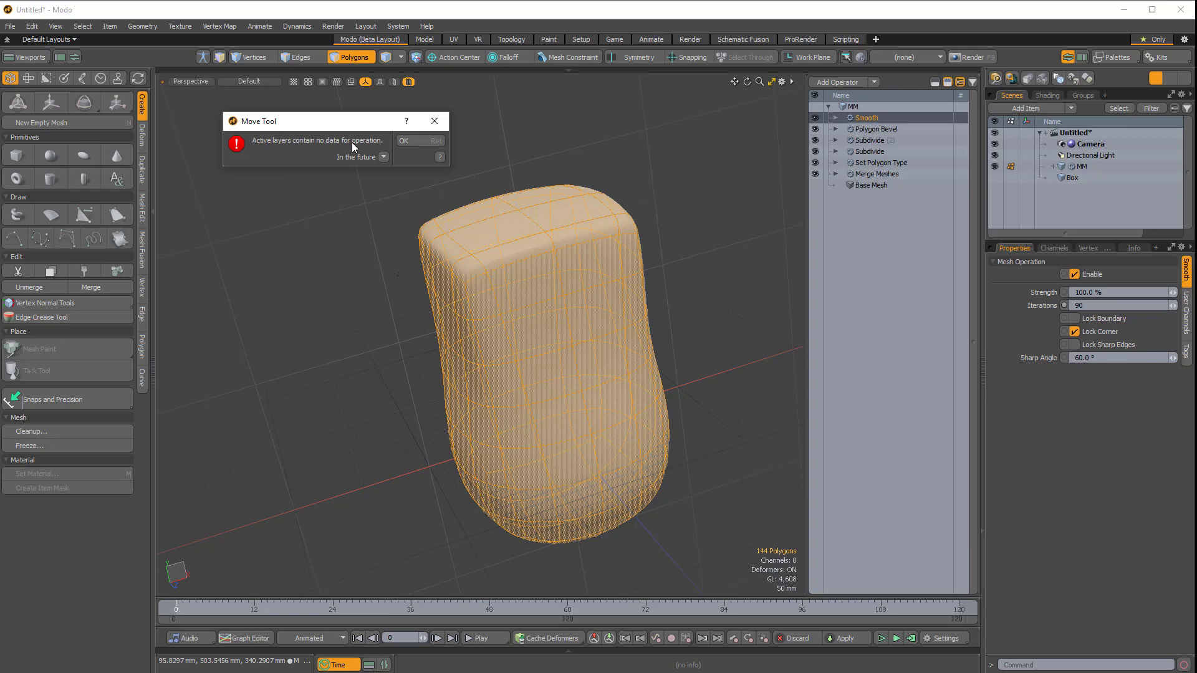
{"action": "left_click", "coordinate": [403, 141]}
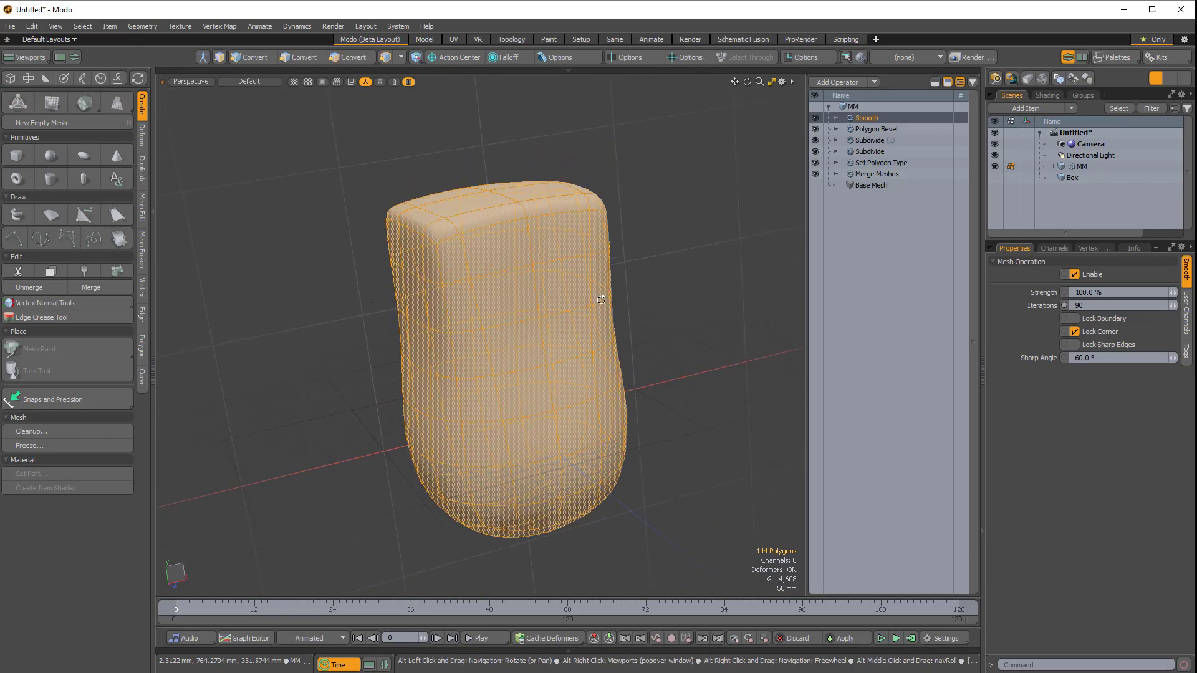
{"action": "left_click", "coordinate": [352, 56]}
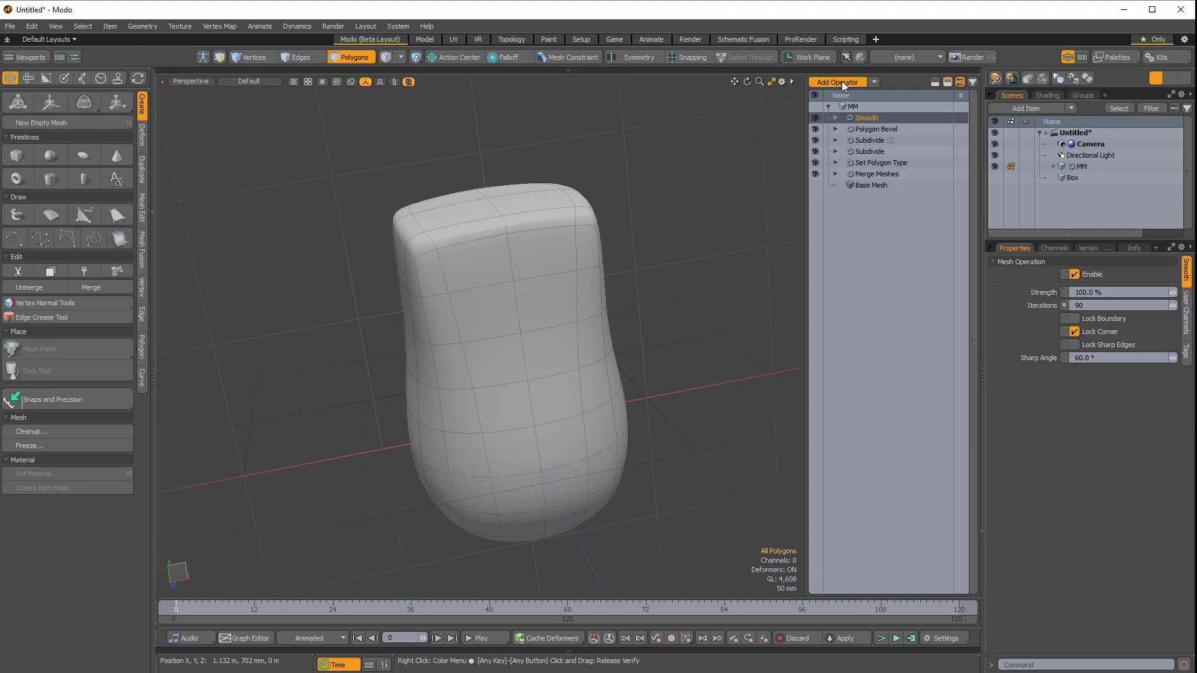
Add a Transform operation to MM's stack and check the mesh in wireframe shading.
{"action": "left_click", "coordinate": [837, 83]}
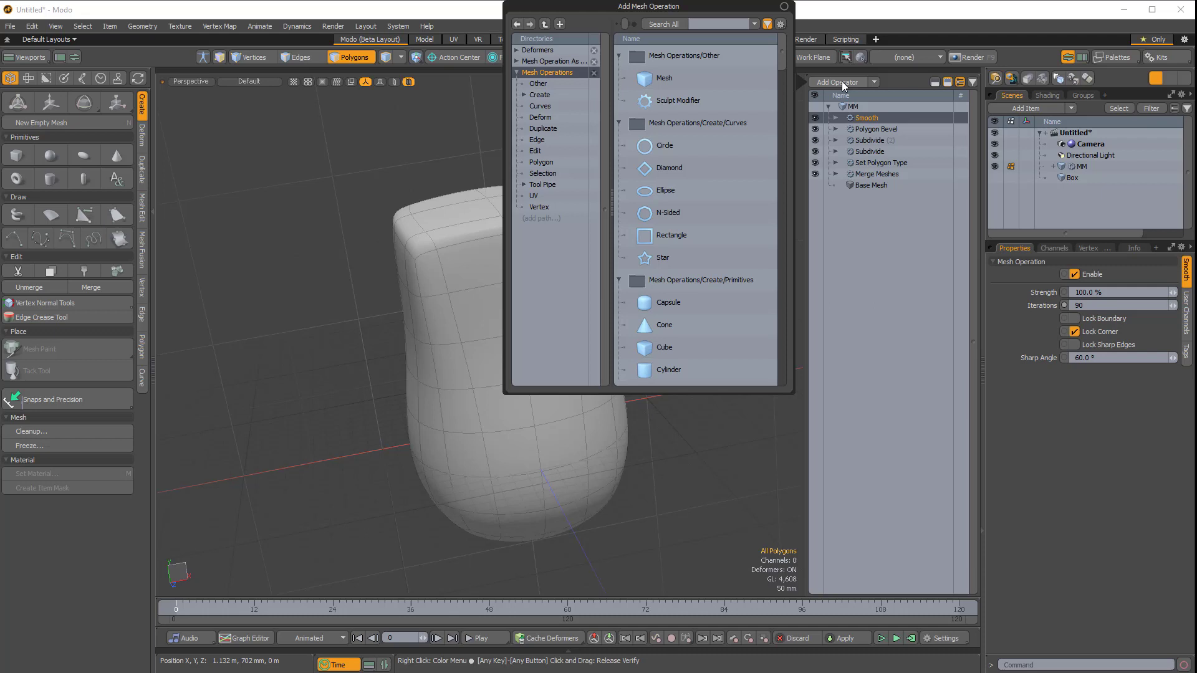
{"action": "type", "text": "tran"}
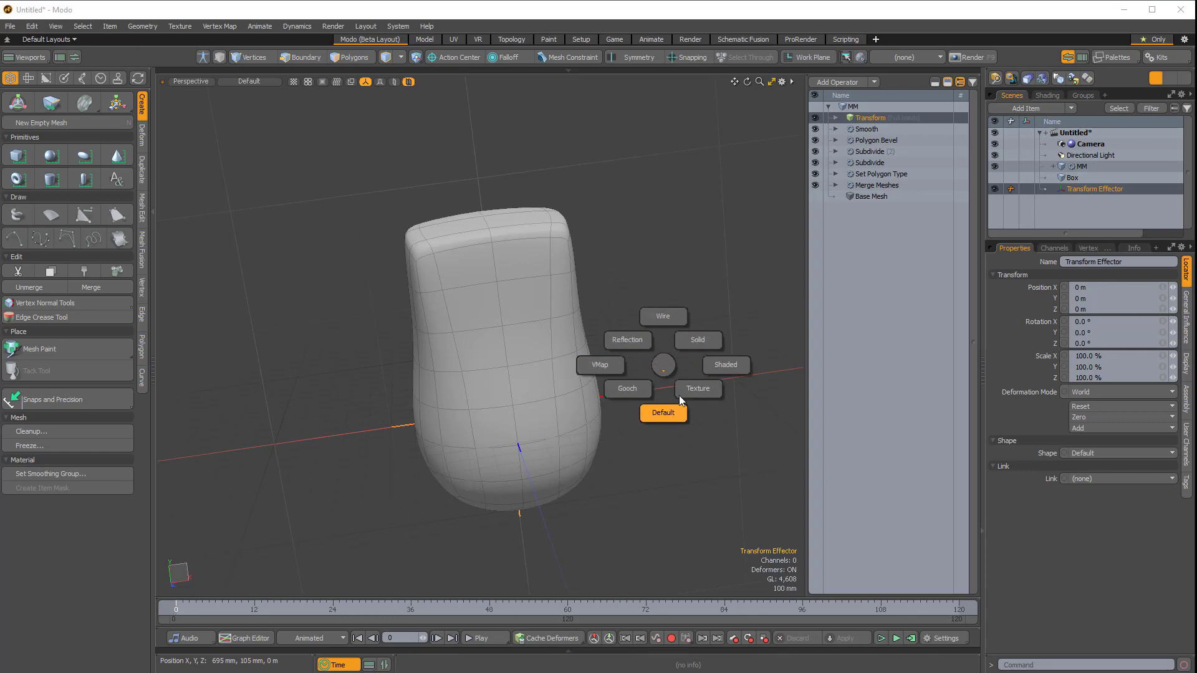
{"action": "left_click", "coordinate": [662, 315]}
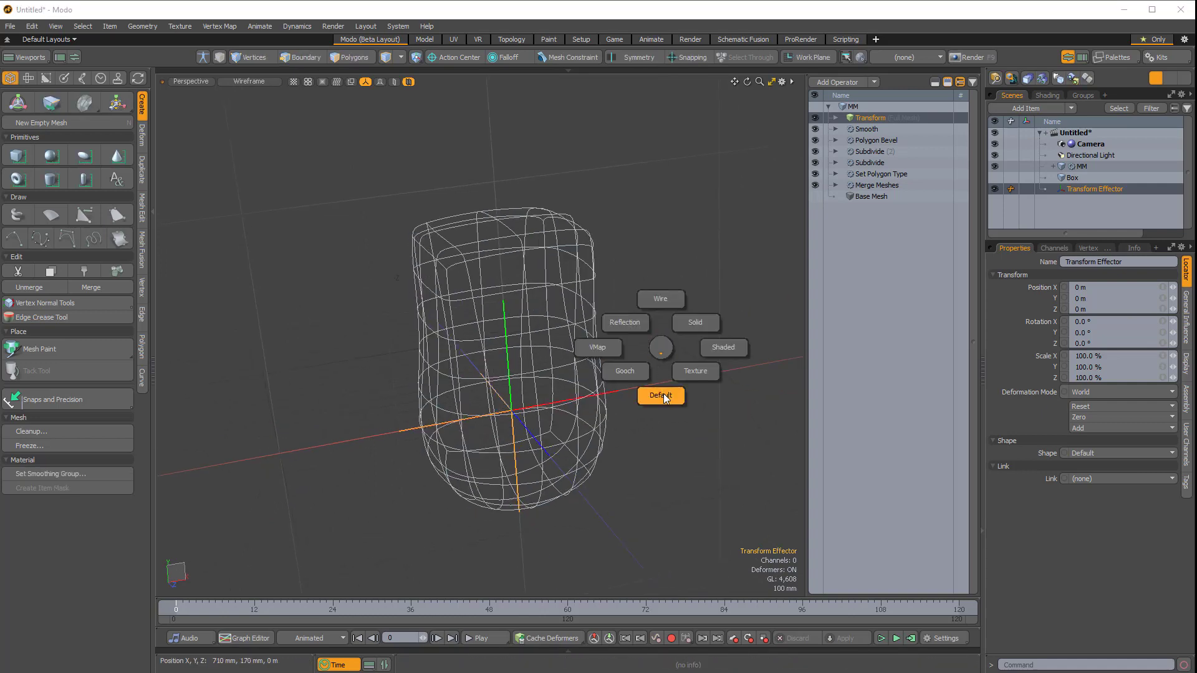
{"action": "left_click", "coordinate": [659, 395]}
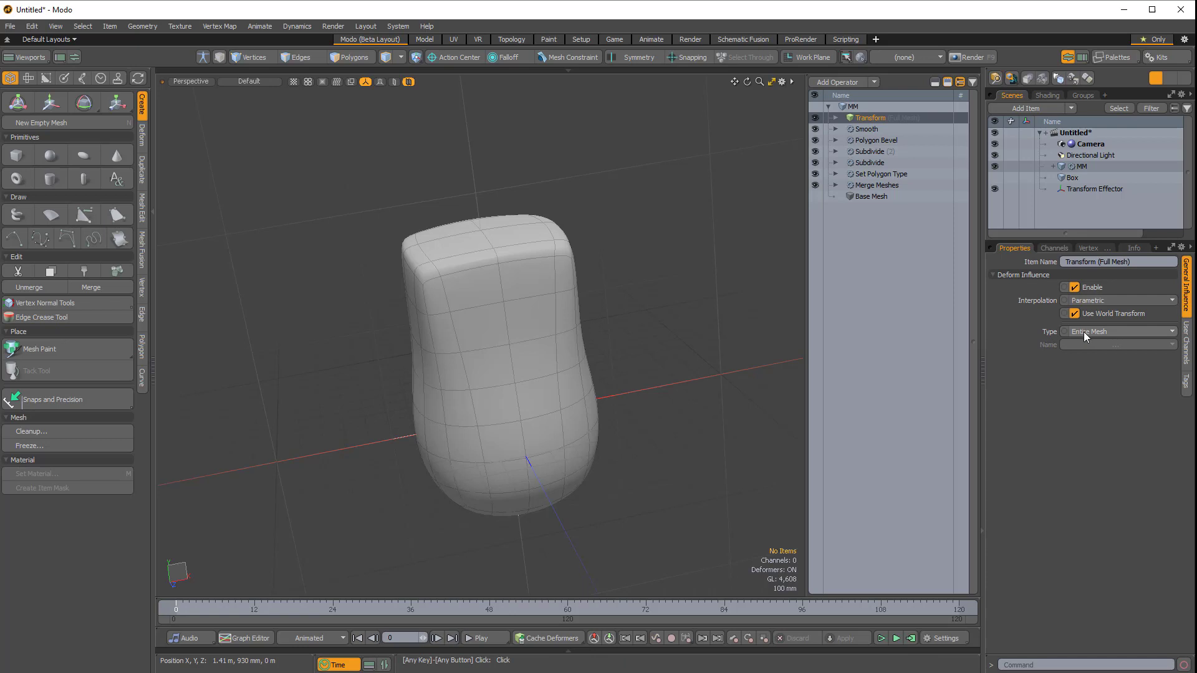
Keep the Transform's Deform Influence type on Entire Mesh and select the Smooth operator.
{"action": "left_click", "coordinate": [1117, 332]}
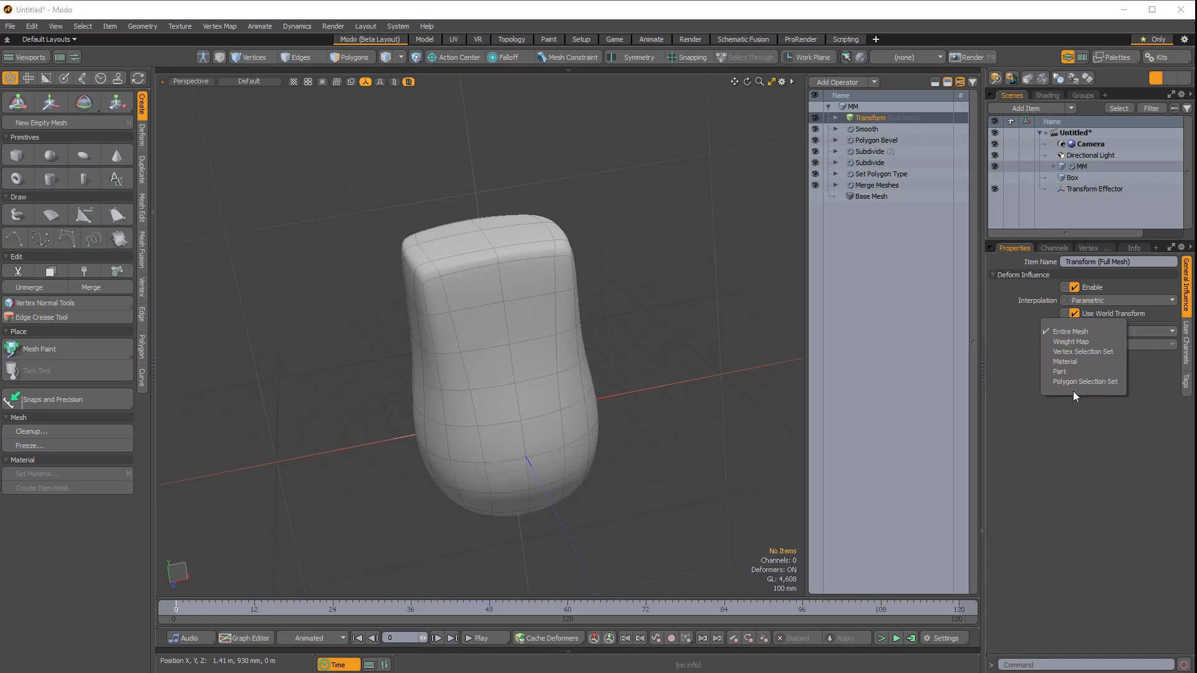
{"action": "mouse_move", "coordinate": [1059, 329]}
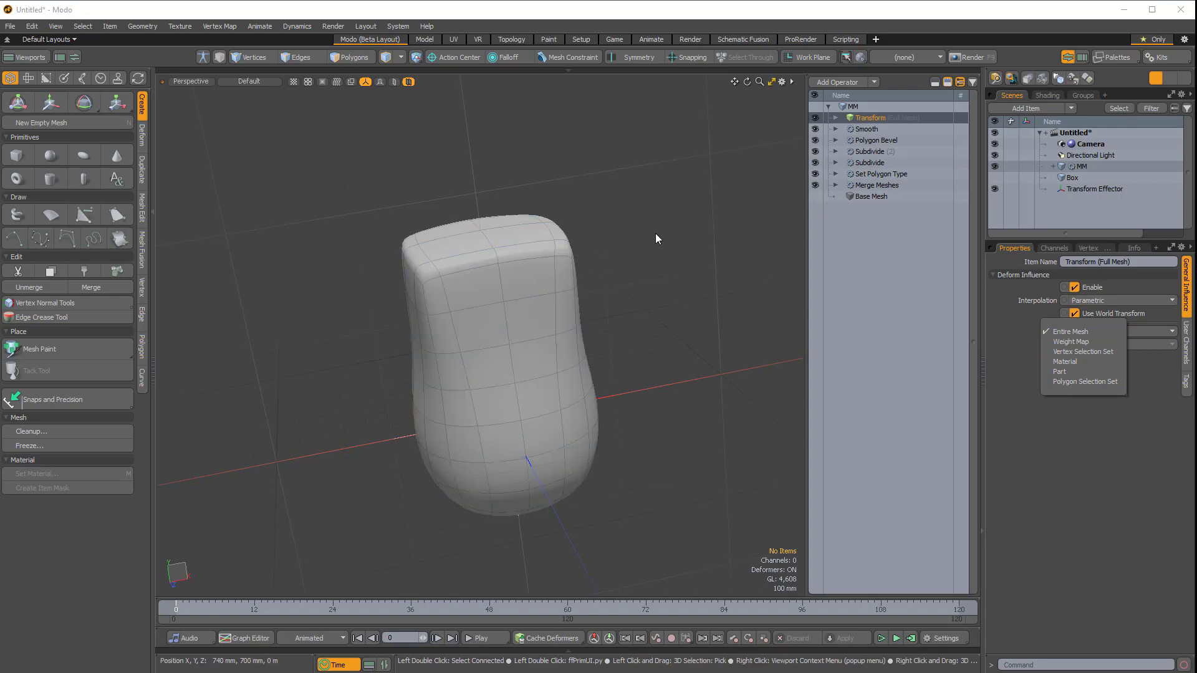
{"action": "left_click", "coordinate": [1068, 330]}
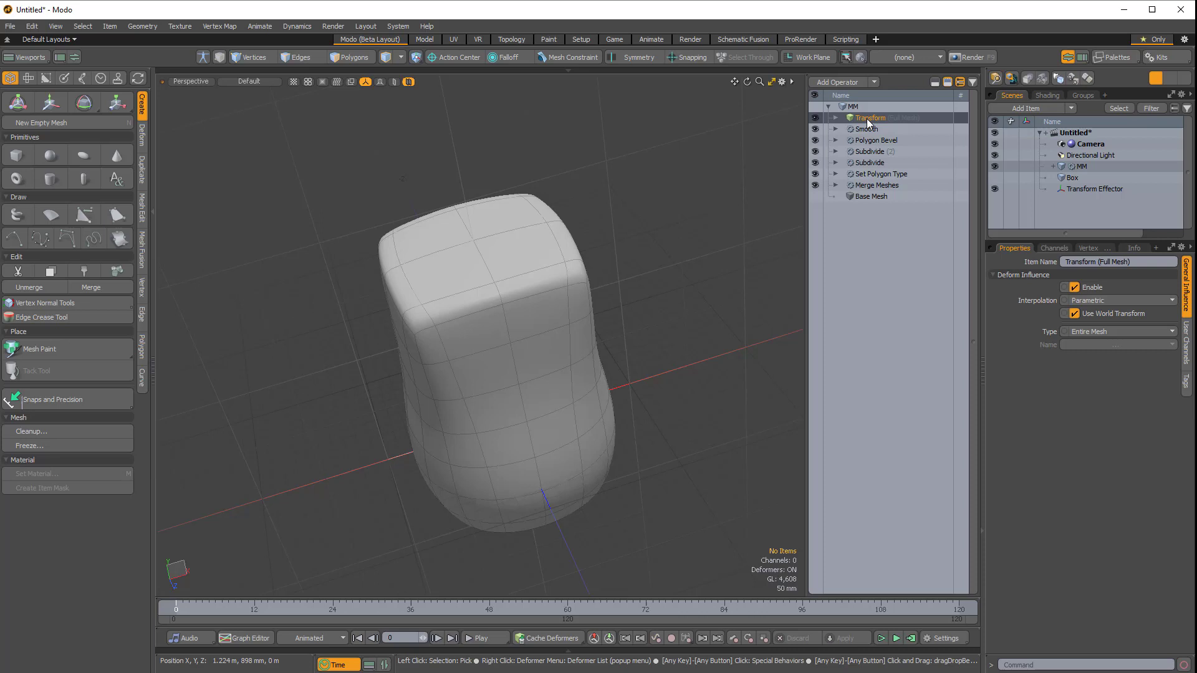
{"action": "left_click", "coordinate": [866, 128]}
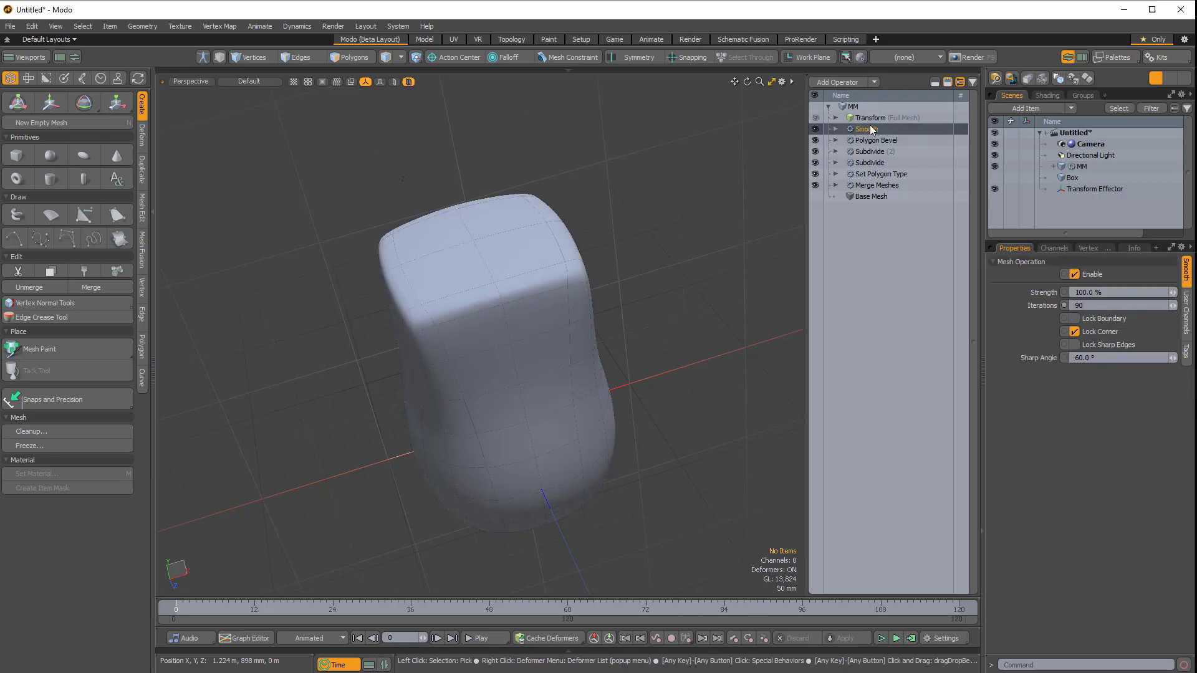
Add an Assign Selection Set operation of polygon type above Smooth in MM's stack.
{"action": "left_click", "coordinate": [866, 128]}
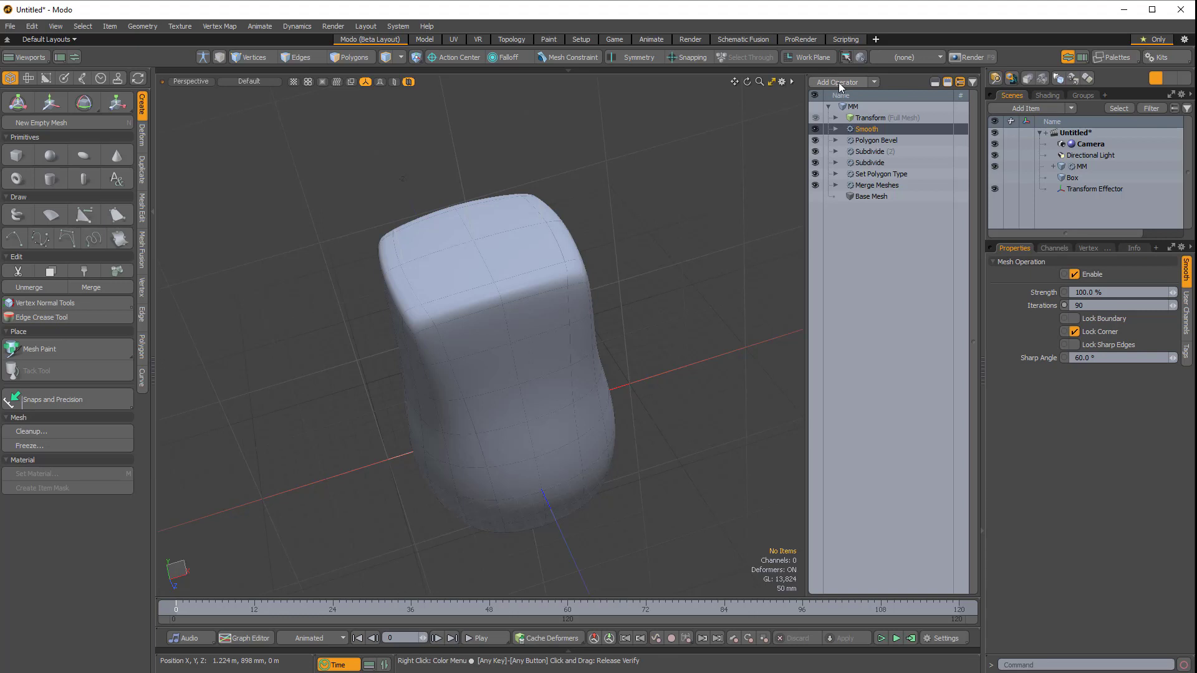
{"action": "mouse_move", "coordinate": [855, 86]}
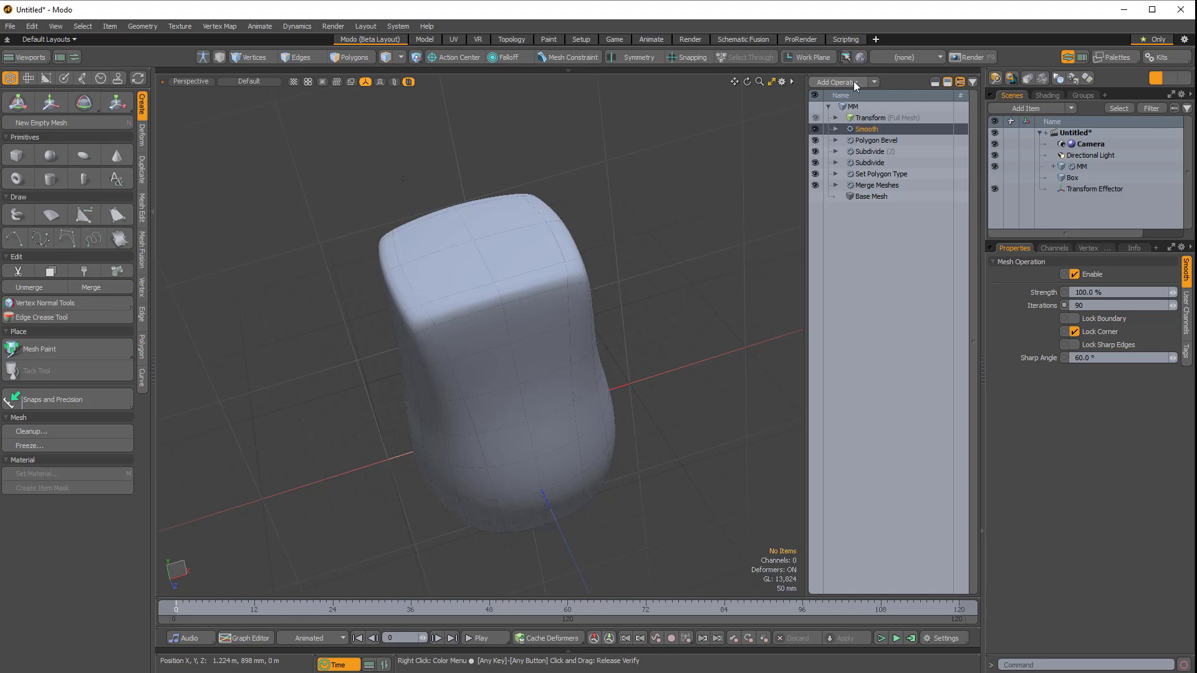
{"action": "mouse_move", "coordinate": [849, 86]}
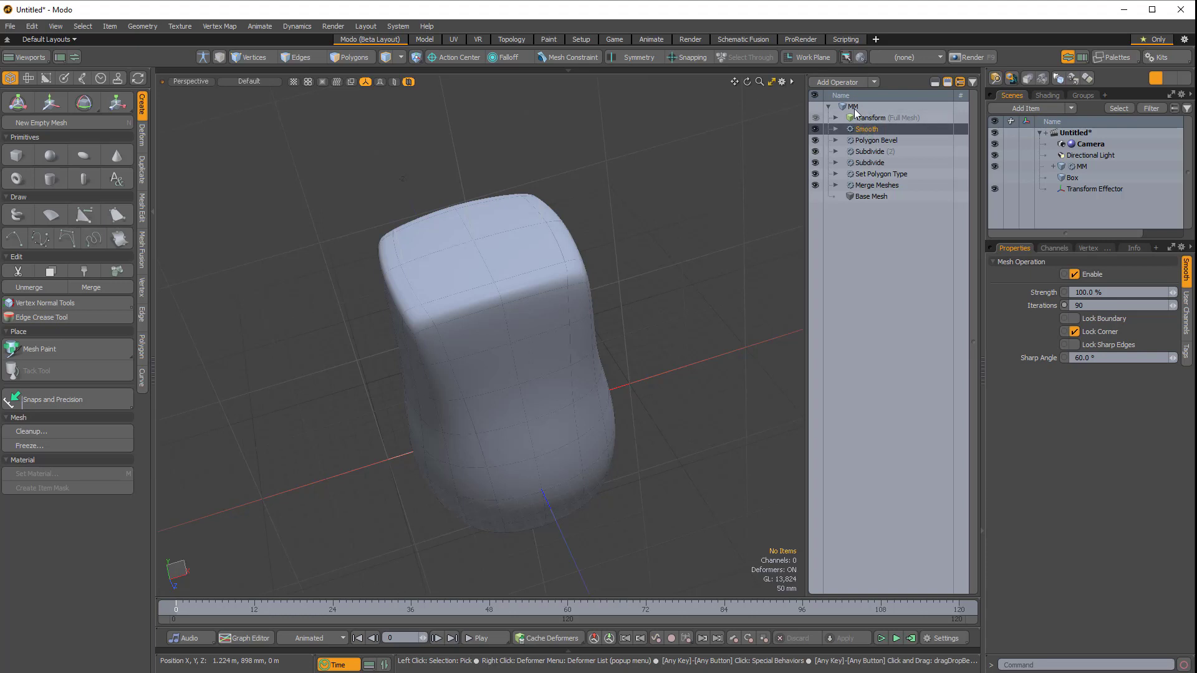
{"action": "left_click", "coordinate": [842, 83]}
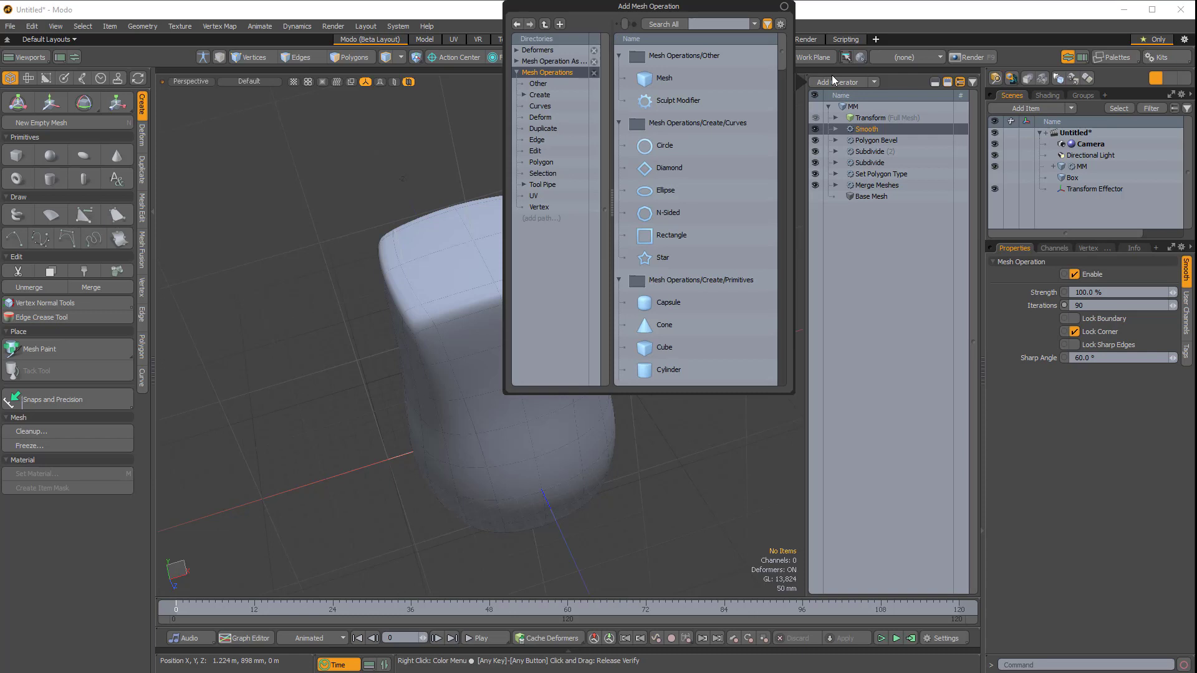
{"action": "type", "text": "select"}
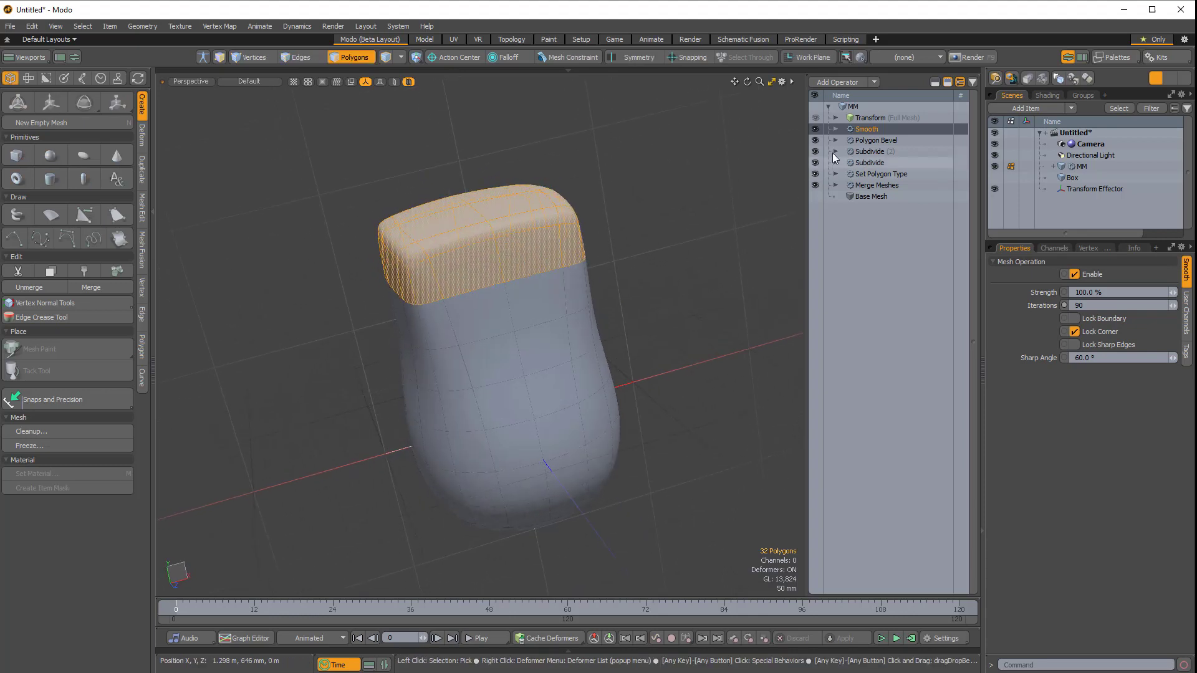
{"action": "left_click", "coordinate": [839, 82]}
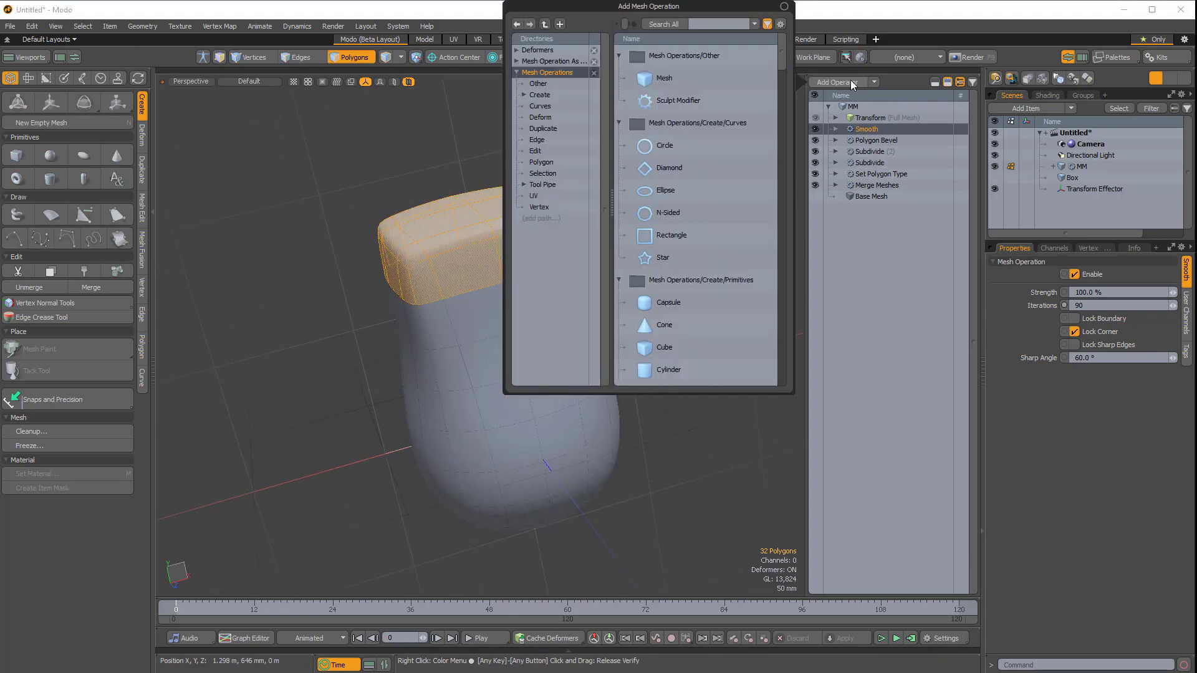
{"action": "type", "text": "select"}
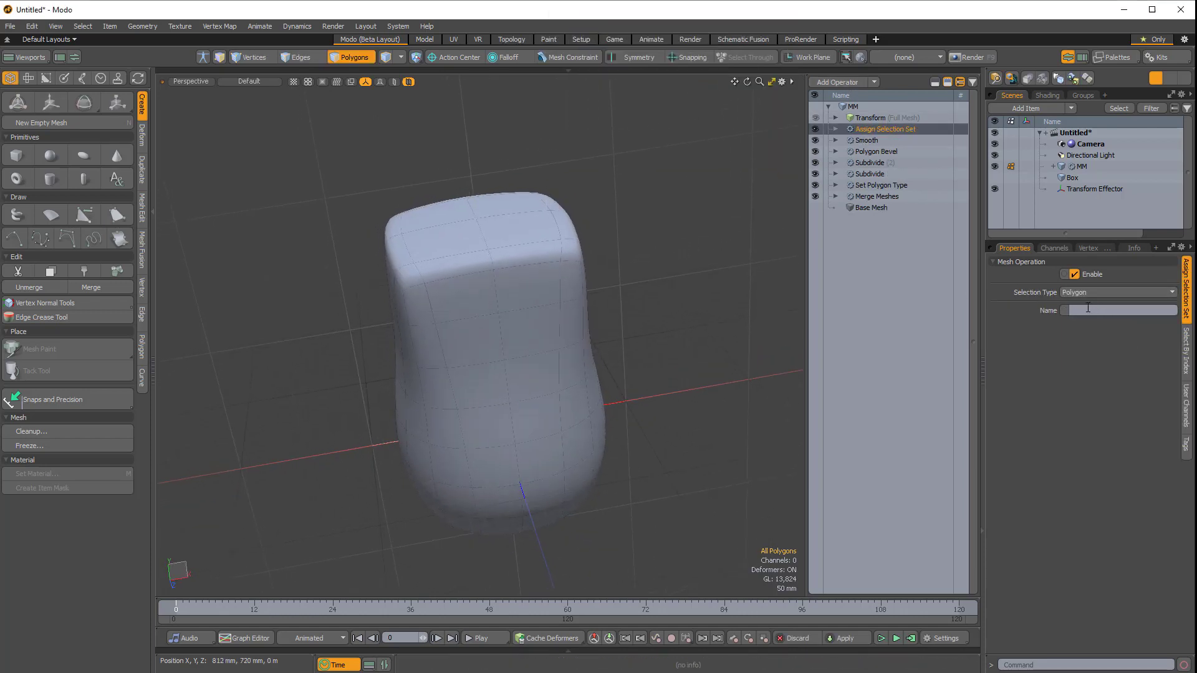
Name the Assign Selection Set 'Top Polys' and select the Transform operator.
{"action": "type", "text": "Top Polys"}
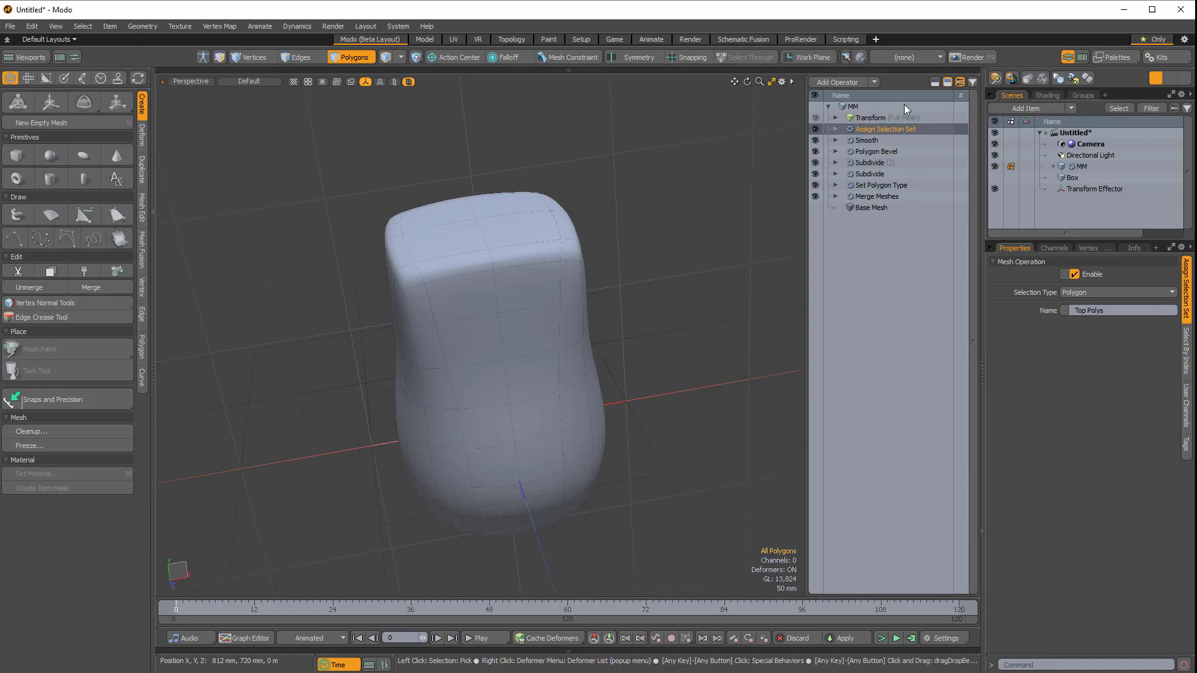
{"action": "mouse_move", "coordinate": [870, 121]}
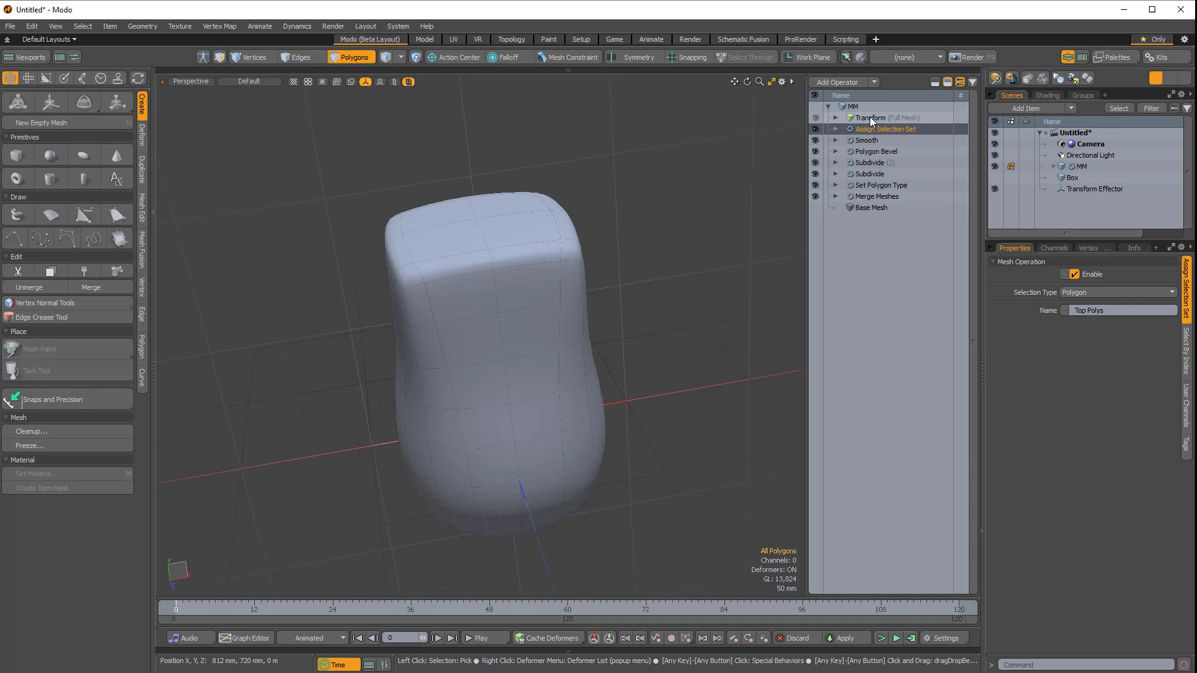
{"action": "left_click", "coordinate": [869, 118]}
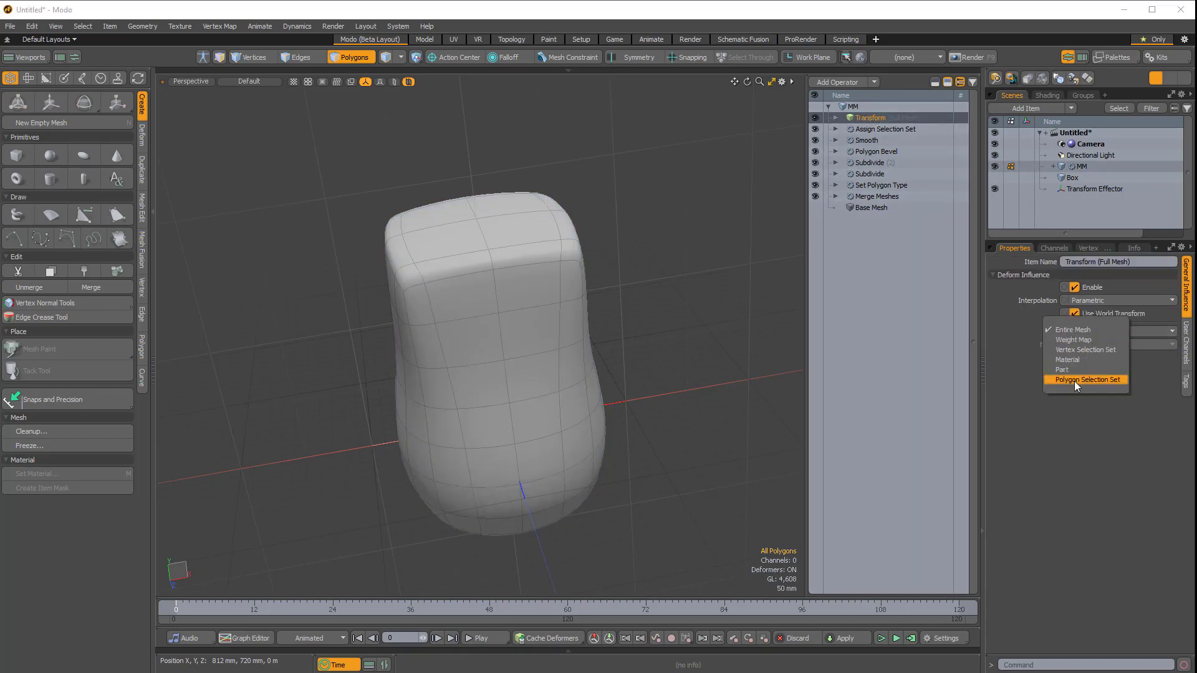
Limit the Transform's influence to the Top Polys polygon selection set and dismiss the warning.
{"action": "left_click", "coordinate": [1085, 379]}
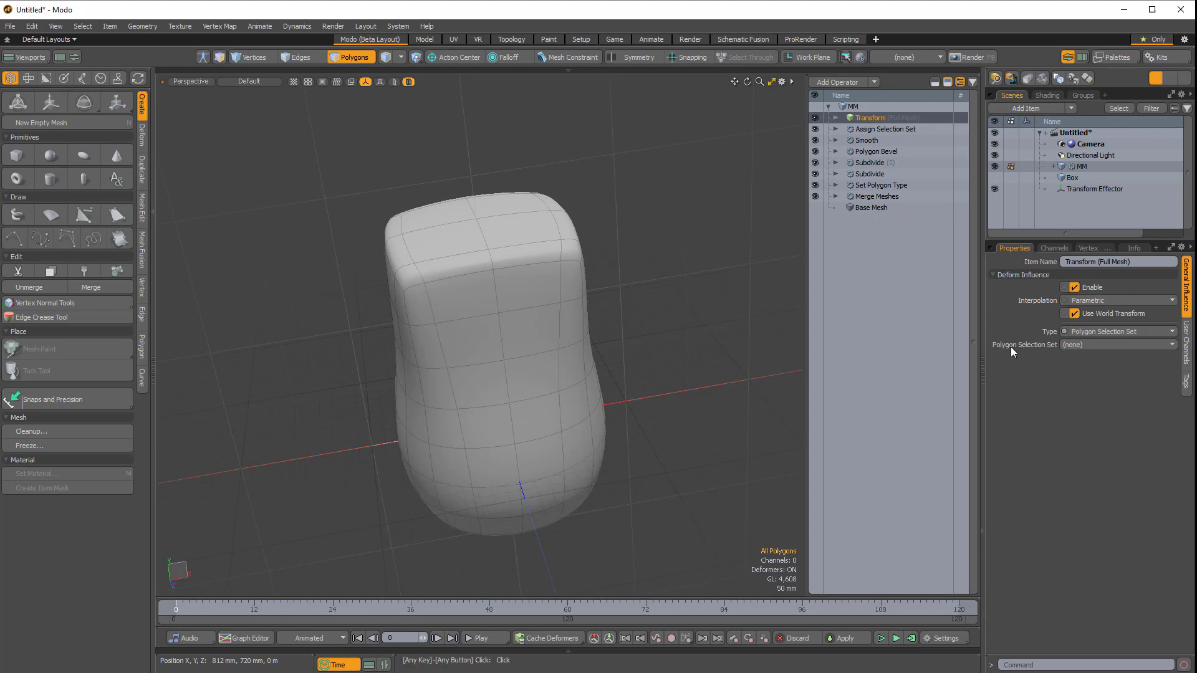
{"action": "left_click", "coordinate": [1152, 344]}
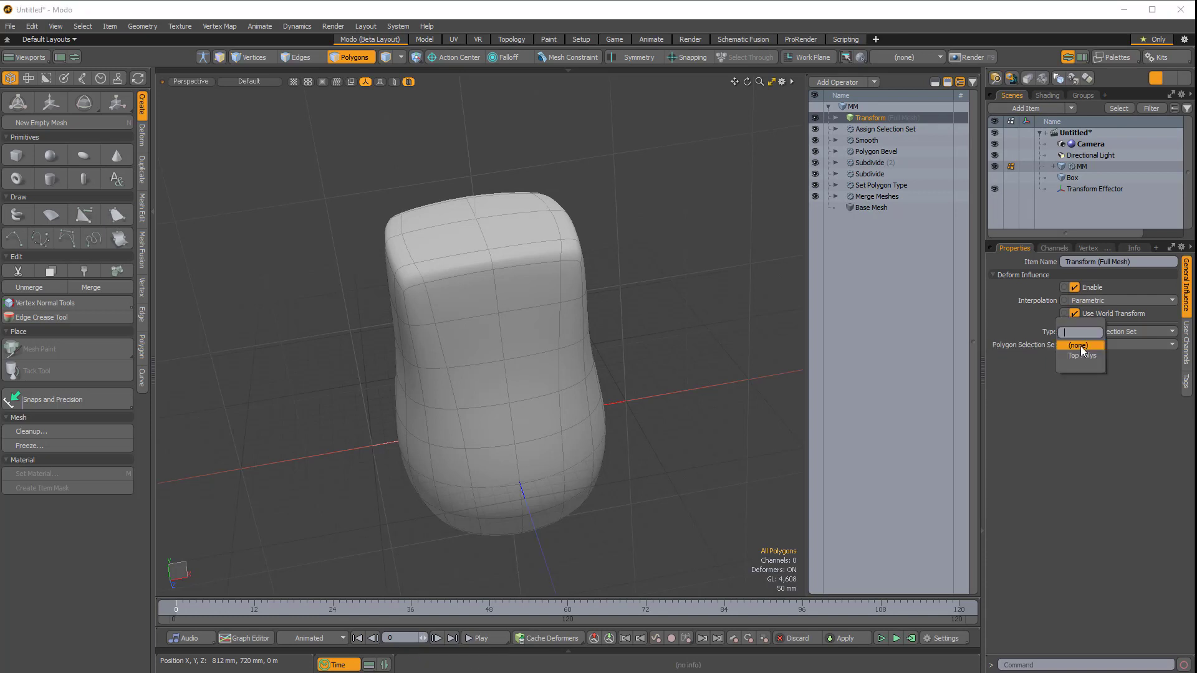
{"action": "left_click", "coordinate": [1077, 355]}
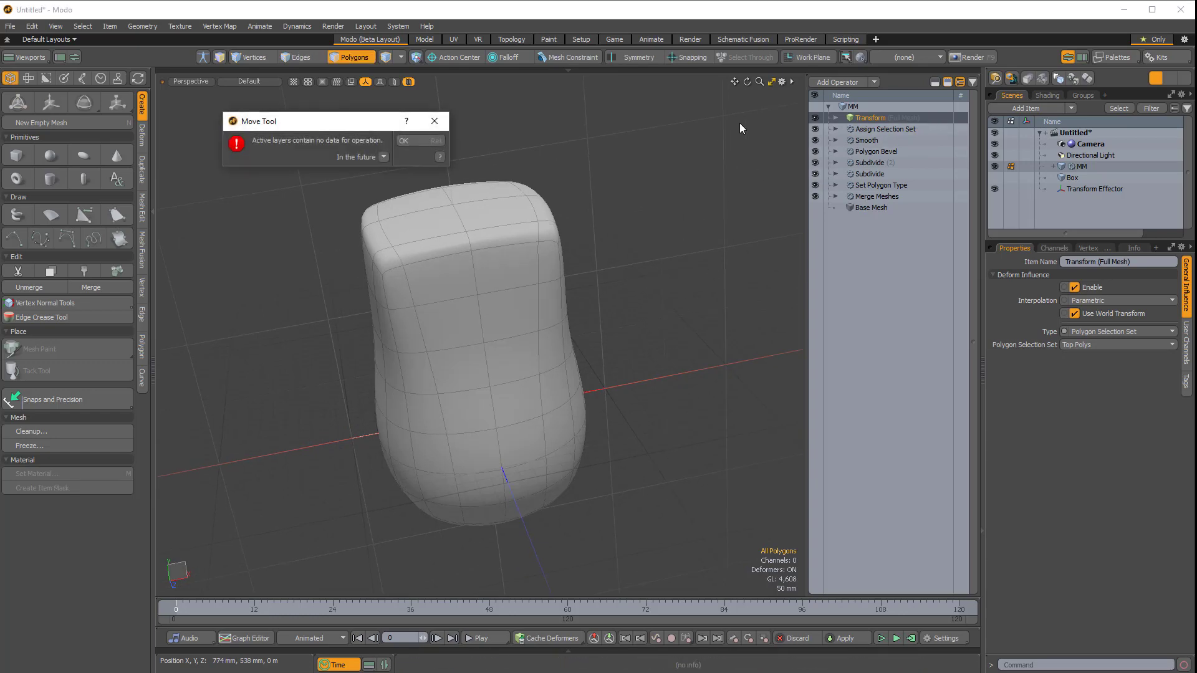
{"action": "left_click", "coordinate": [402, 141]}
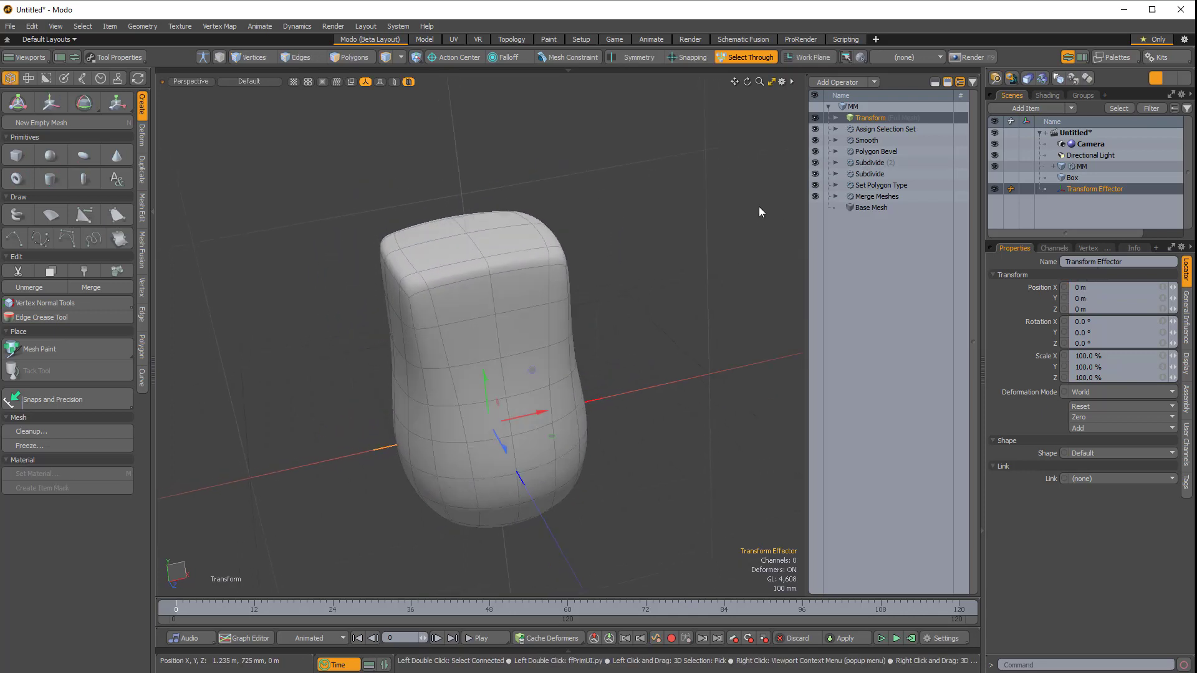
Add a second Transform operation, creating Transform Effector (2), and select the MM mesh.
{"action": "left_click", "coordinate": [839, 83]}
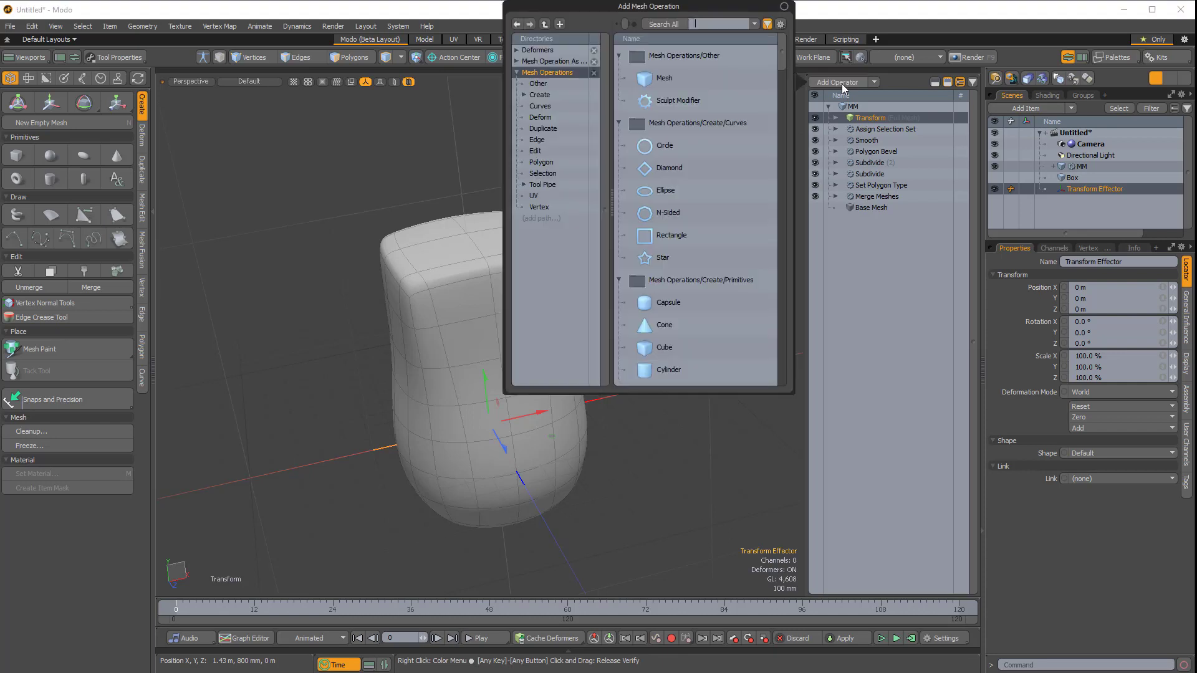
{"action": "type", "text": "loc"}
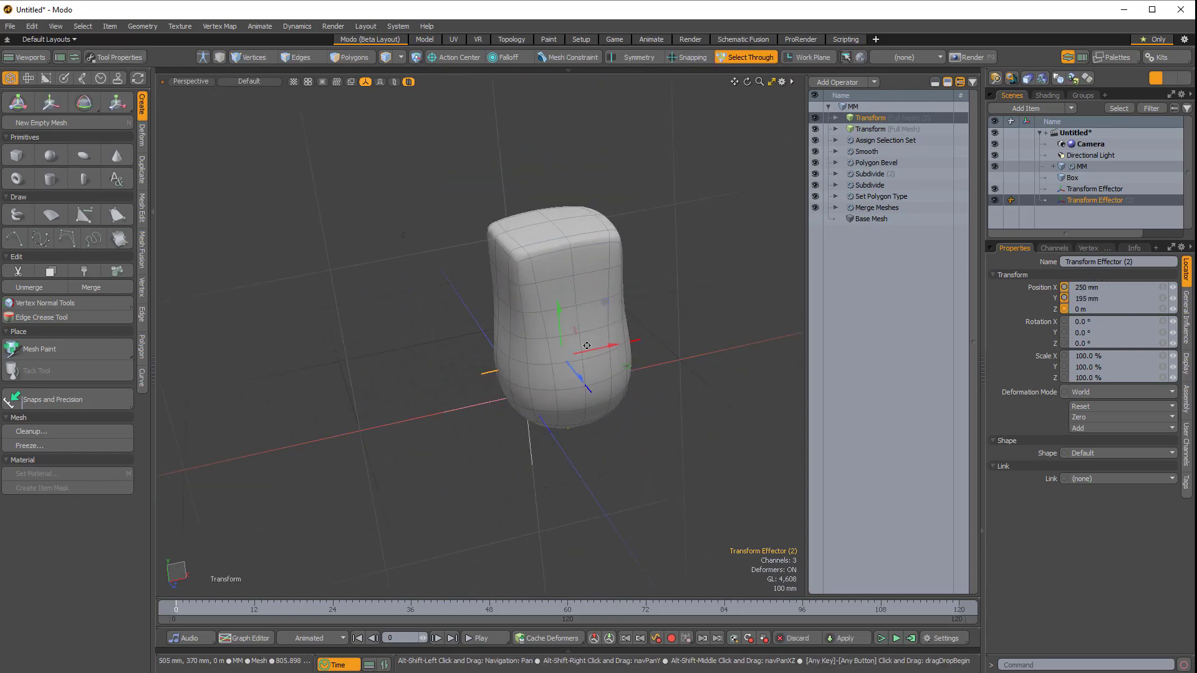
{"action": "left_click", "coordinate": [1080, 166]}
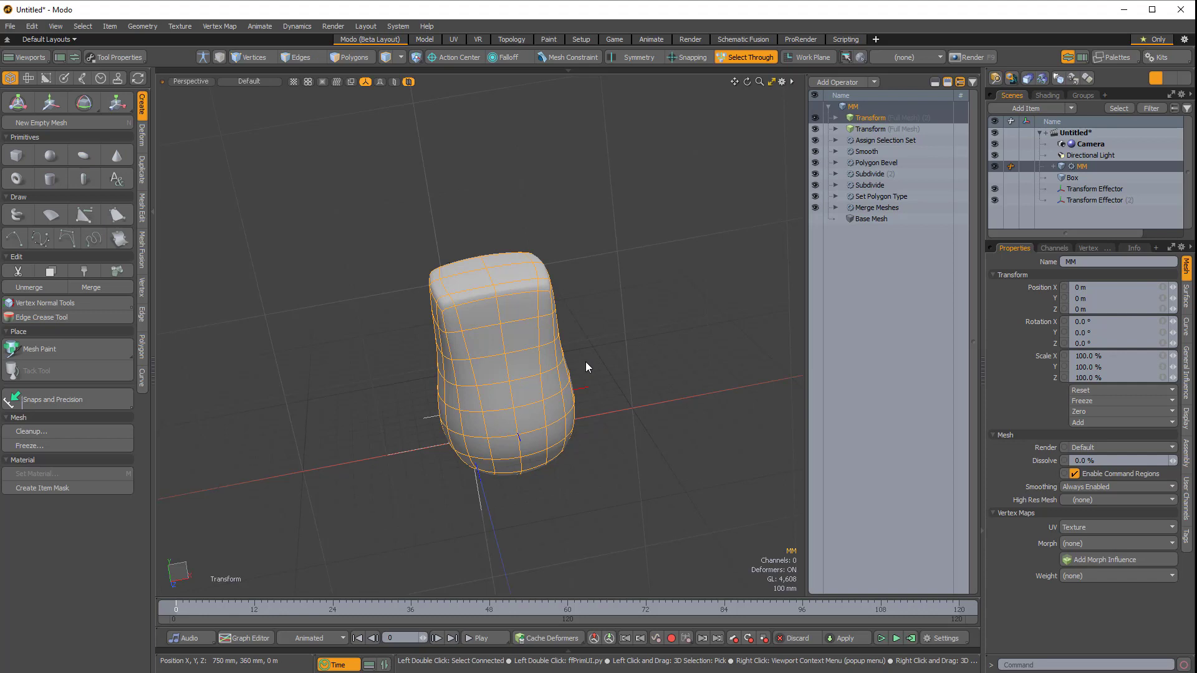
Select the first Transform Effector to move it to about X 70 mm, Y 190 mm.
{"action": "left_click", "coordinate": [1095, 199]}
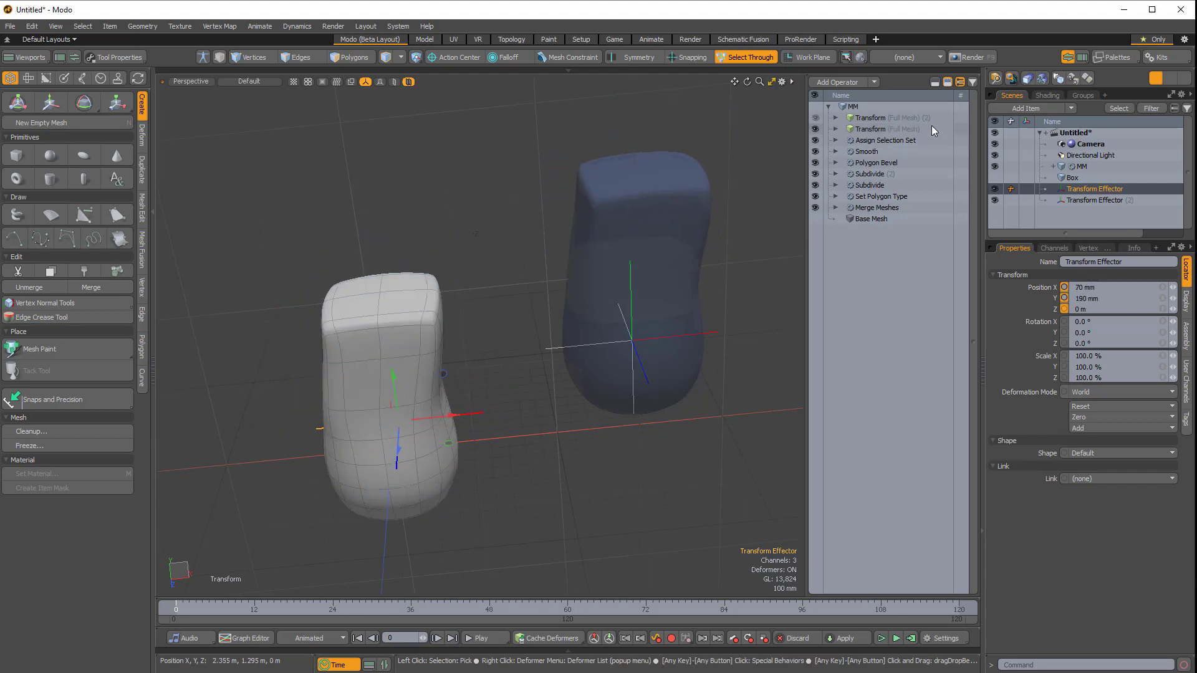
{"action": "mouse_move", "coordinate": [566, 243]}
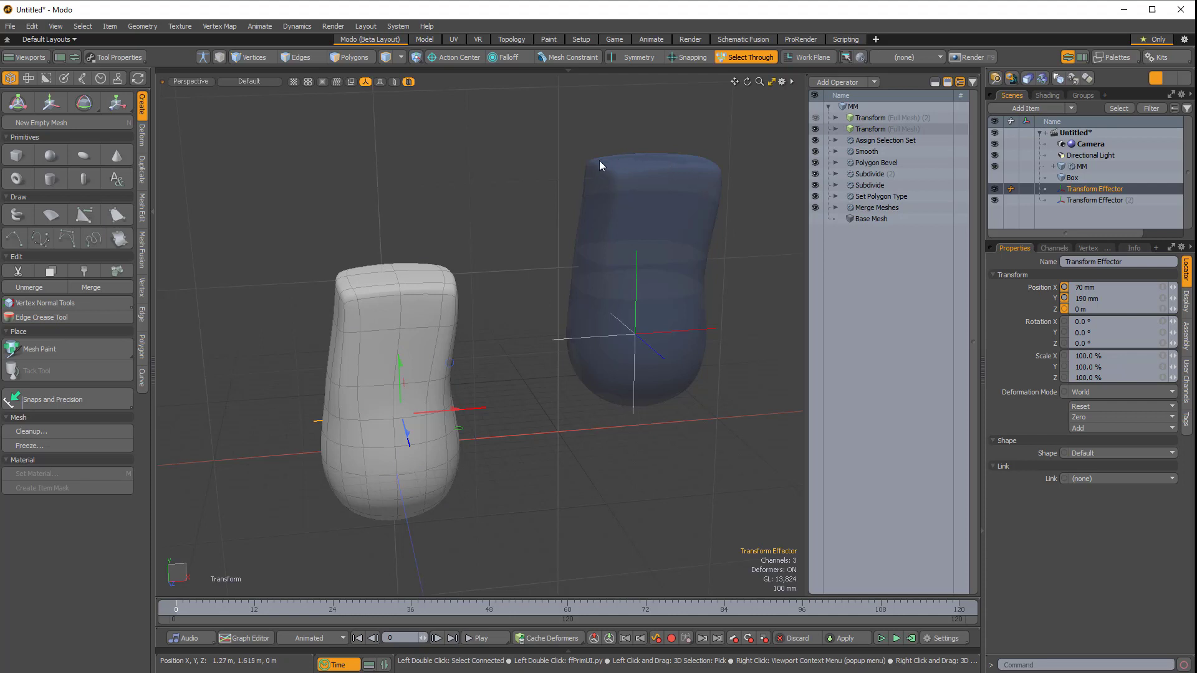
{"action": "mouse_move", "coordinate": [616, 413]}
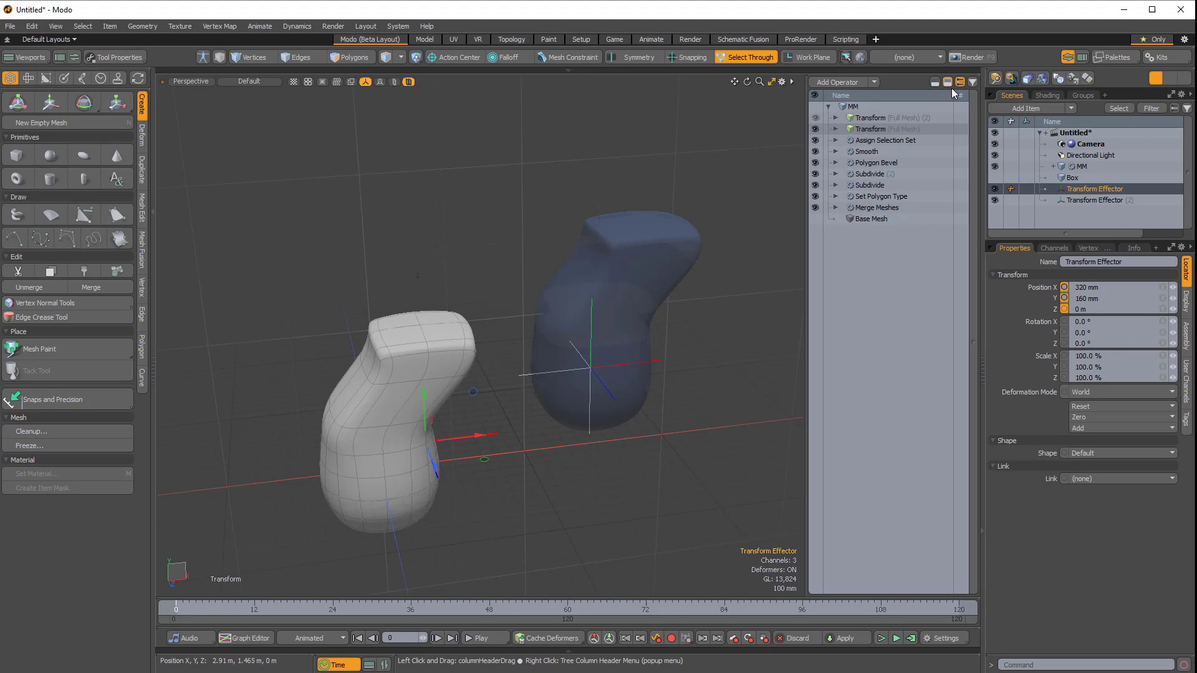
{"action": "mouse_move", "coordinate": [950, 90]}
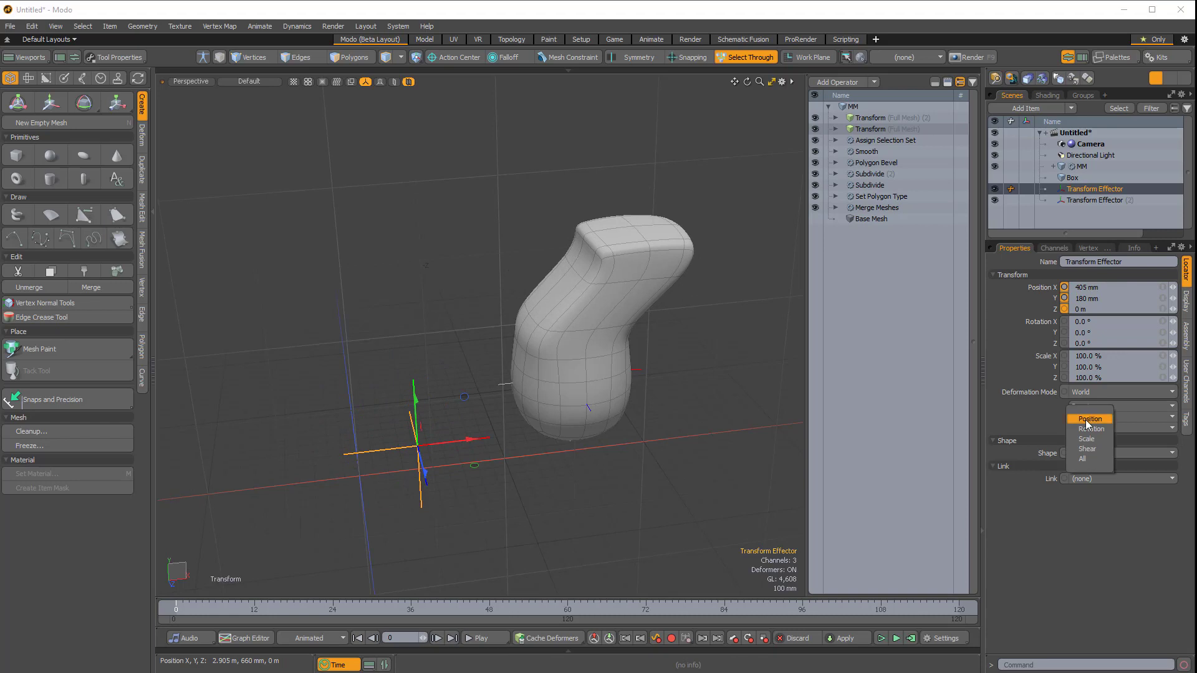
Reset the first Transform Effector's position to 0 m so the mesh top stands upright again.
{"action": "left_click", "coordinate": [1090, 418]}
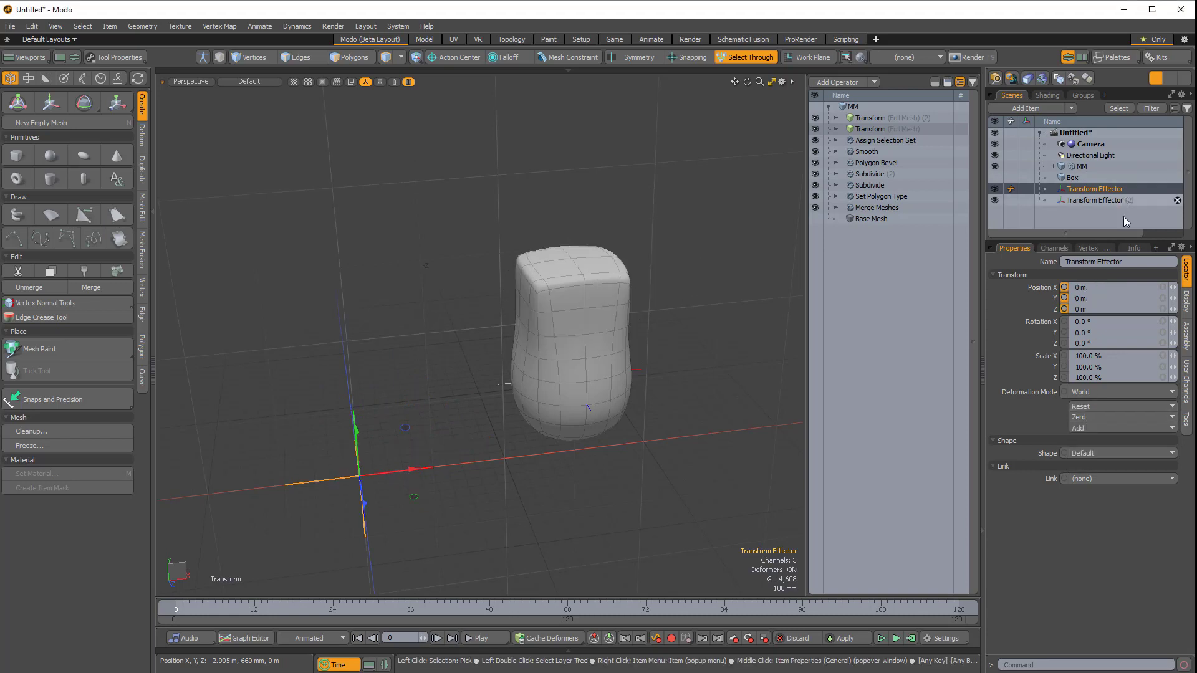